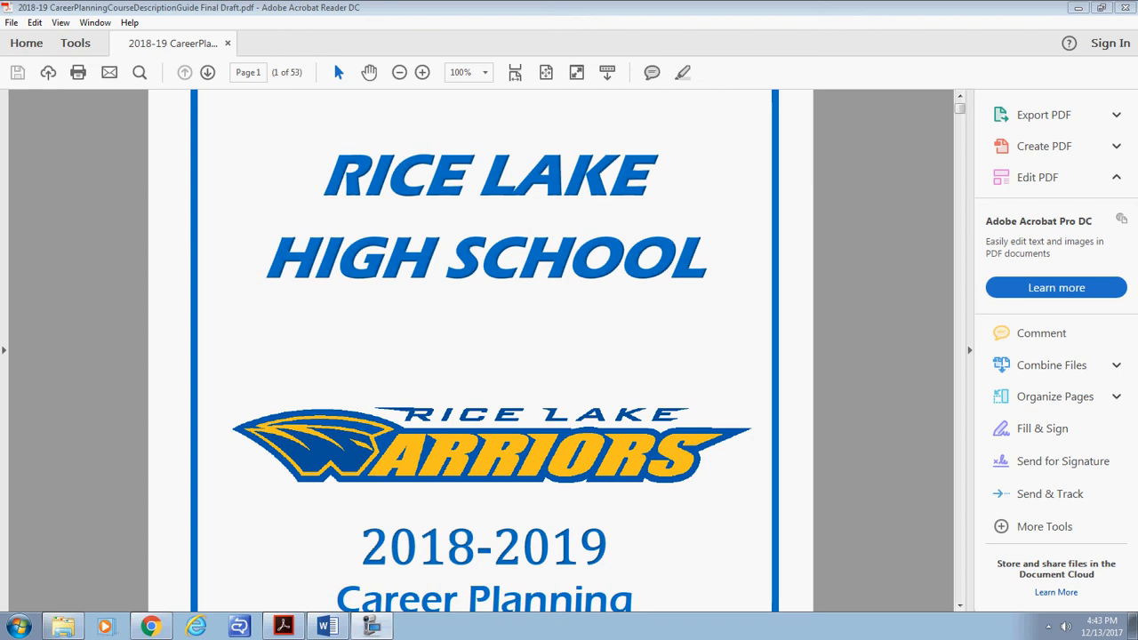
Scroll down past the cover and contact pages to the Table of Contents on page 4.
scroll(down, 3)
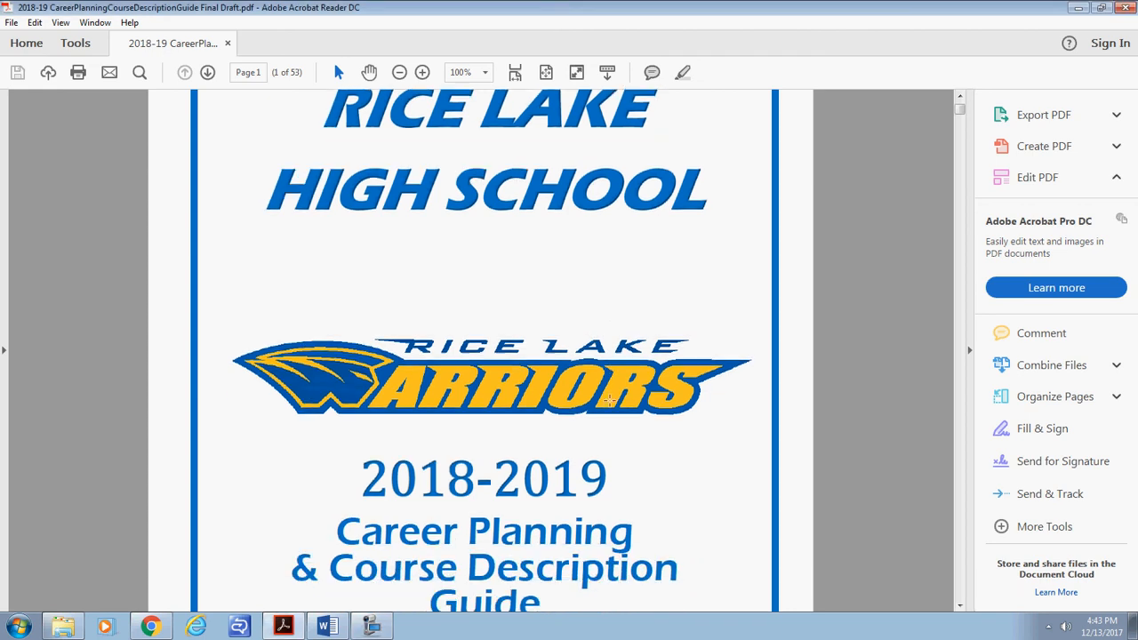
scroll(down, 3)
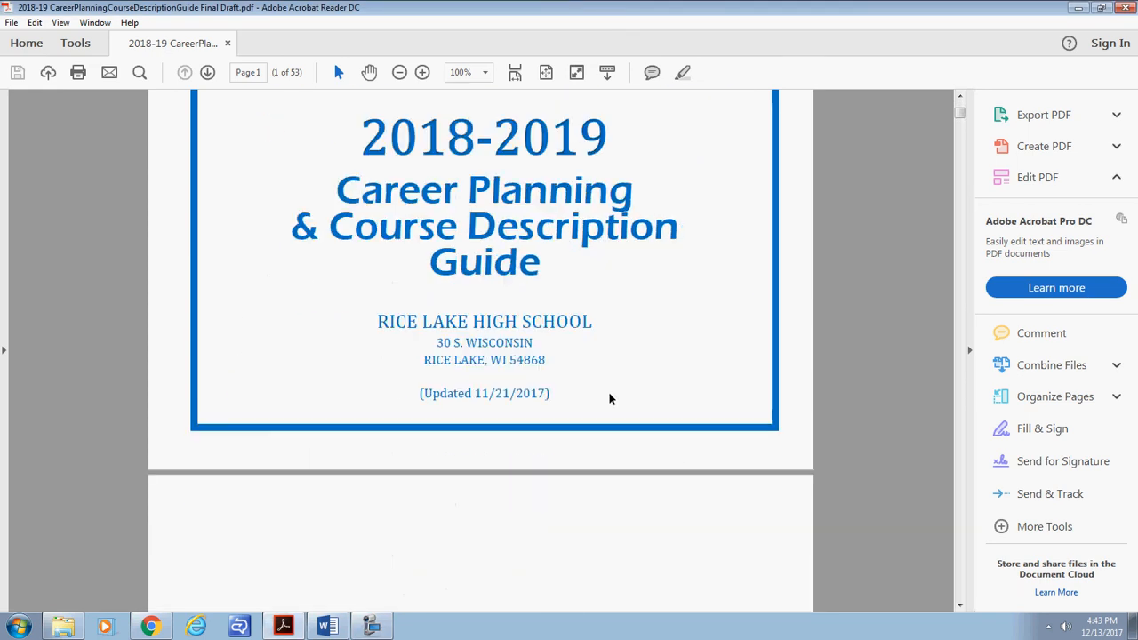
scroll(down, 3)
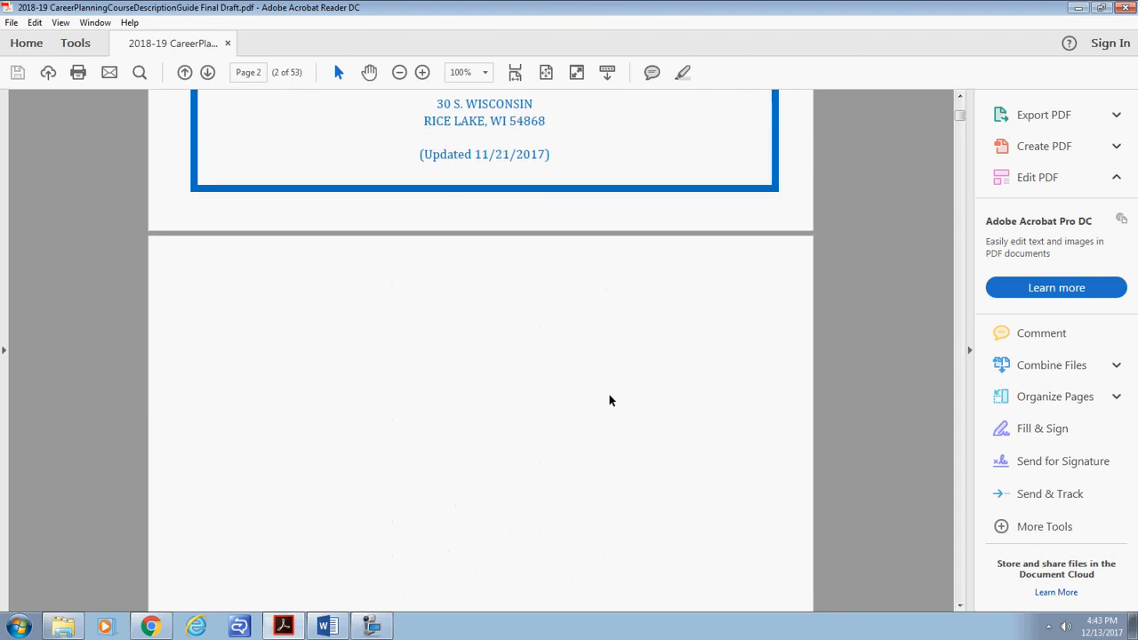
scroll(down, 3)
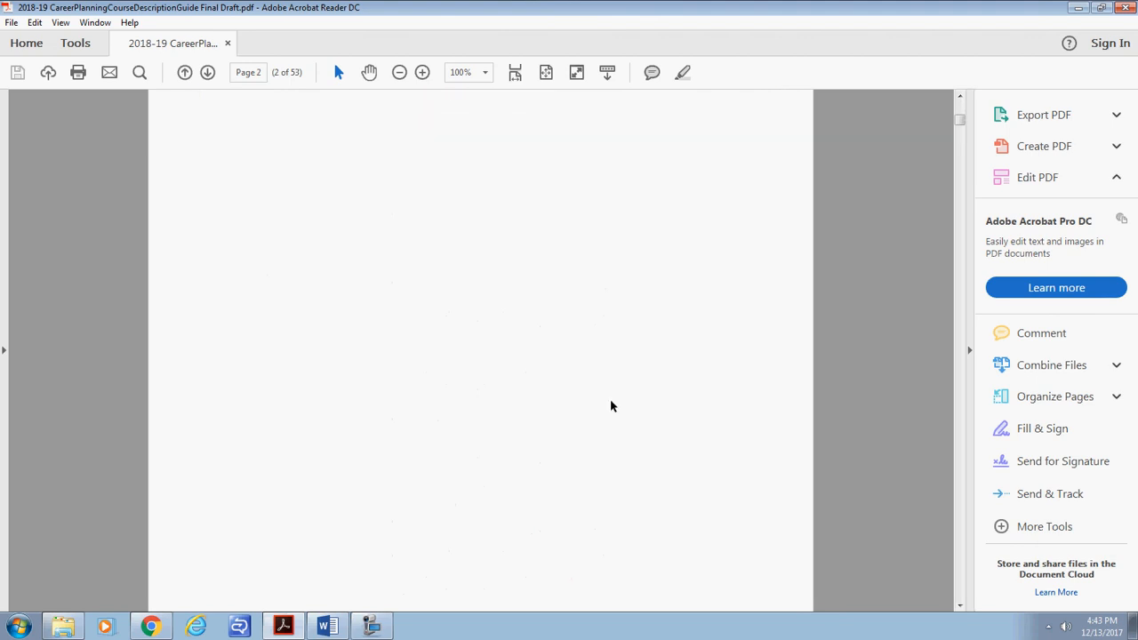
scroll(down, 3)
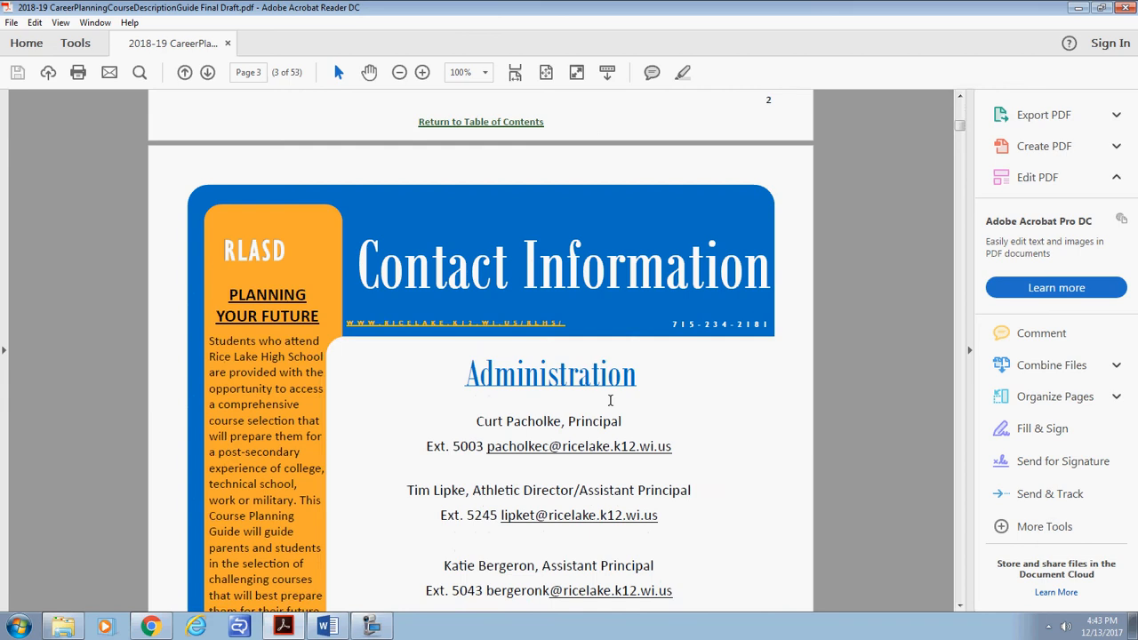
scroll(down, 3)
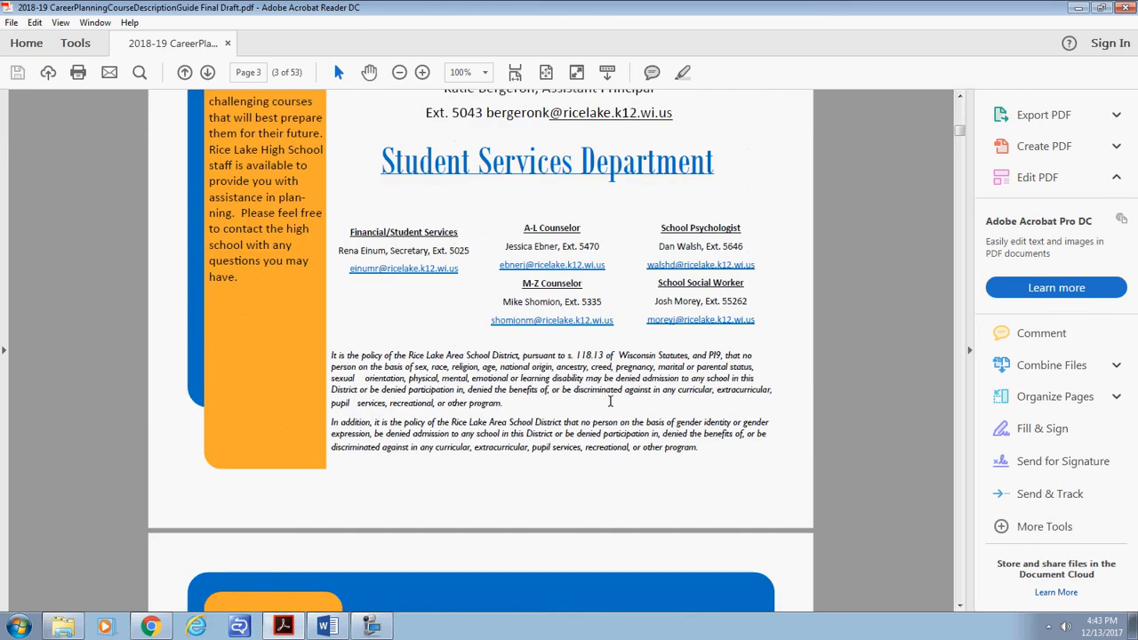
scroll(down, 3)
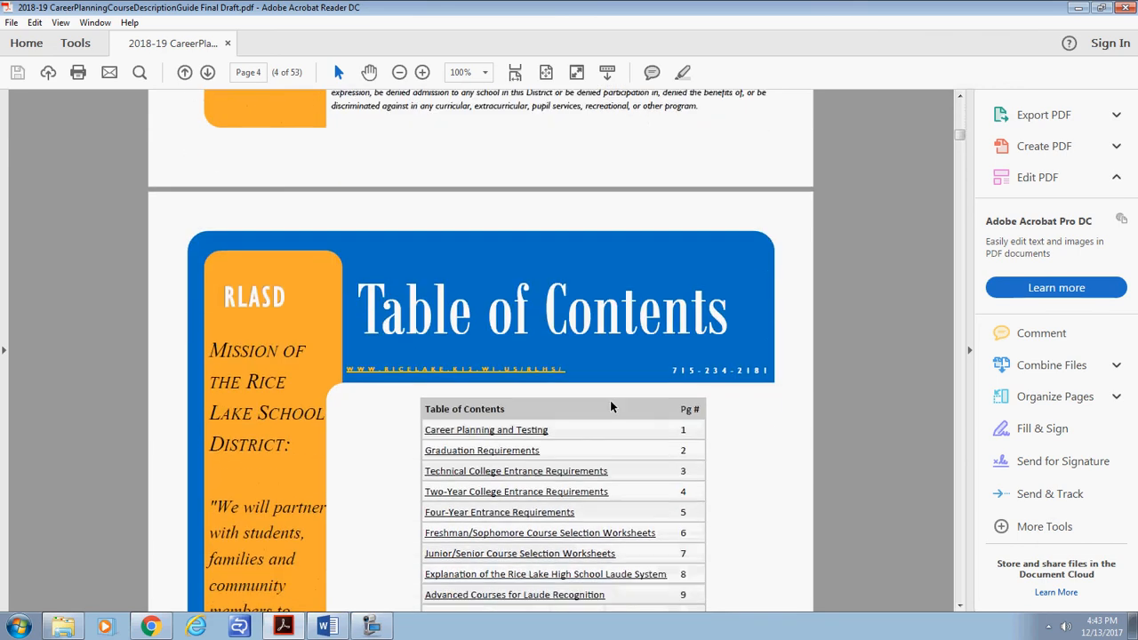
scroll(down, 3)
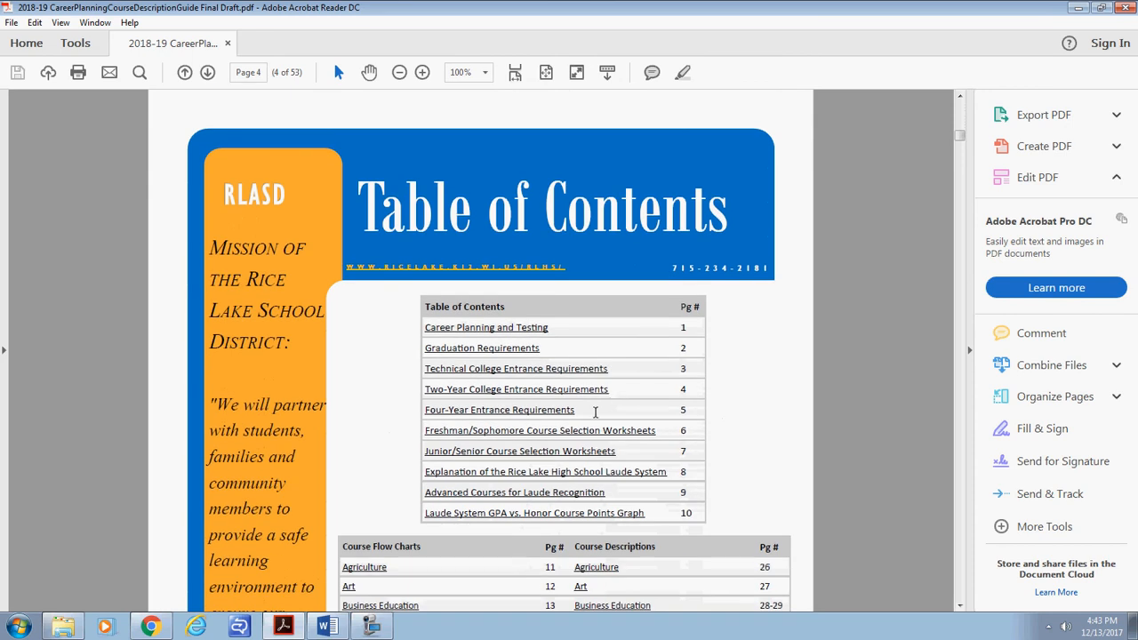
mouse_move(555, 439)
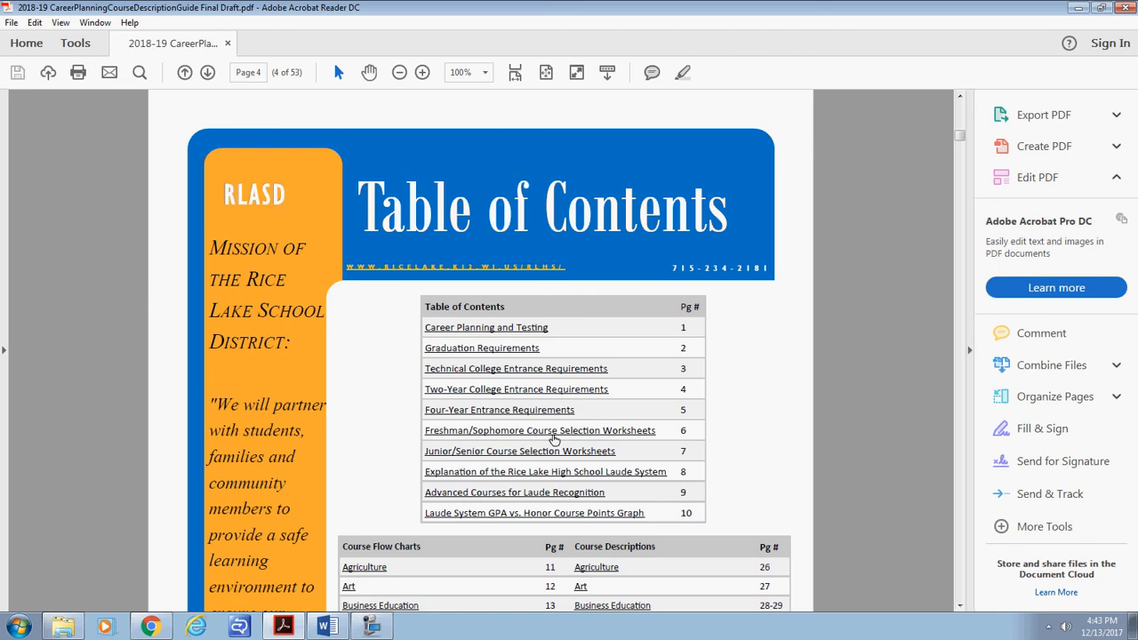
mouse_move(562, 520)
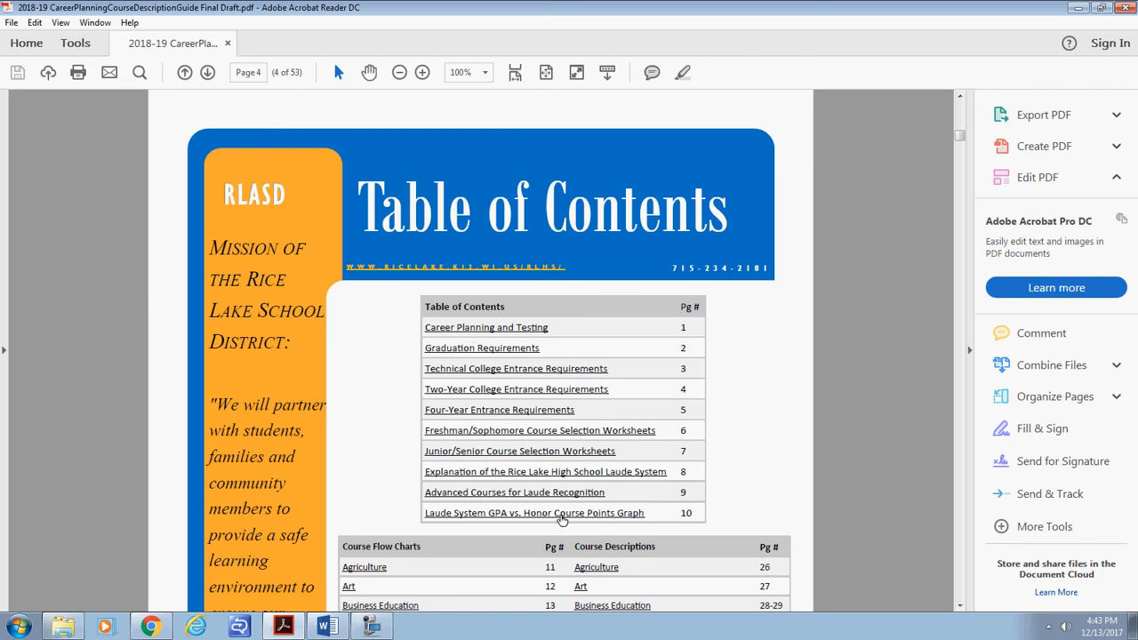
mouse_move(578, 461)
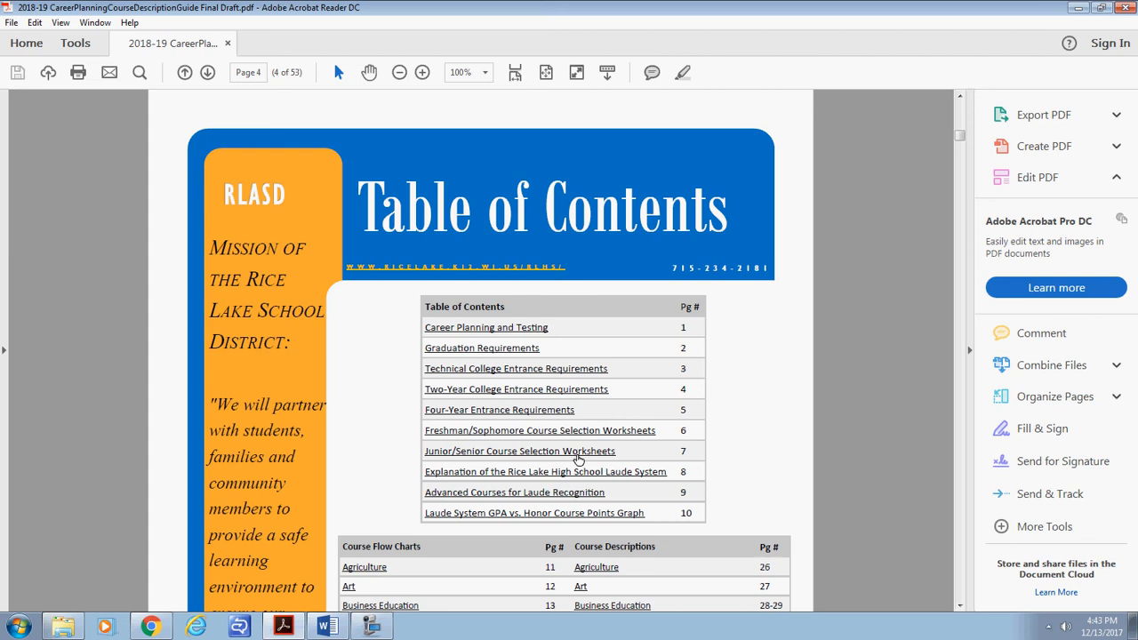
mouse_move(501, 333)
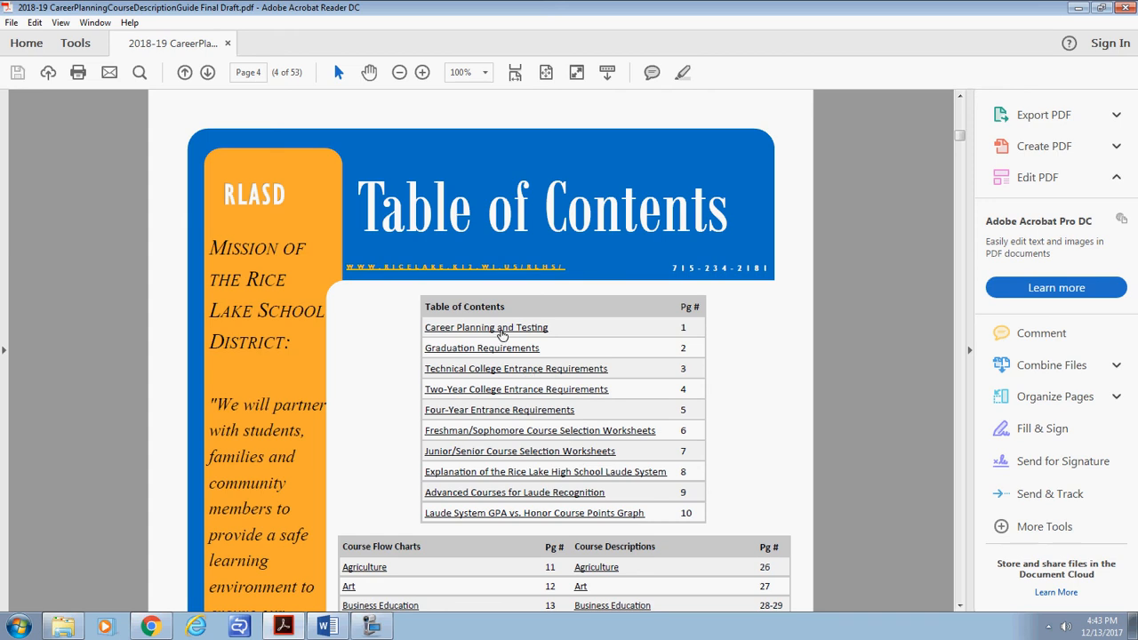
Visit the Career Planning and Testing section, then return to the table of contents.
click(485, 327)
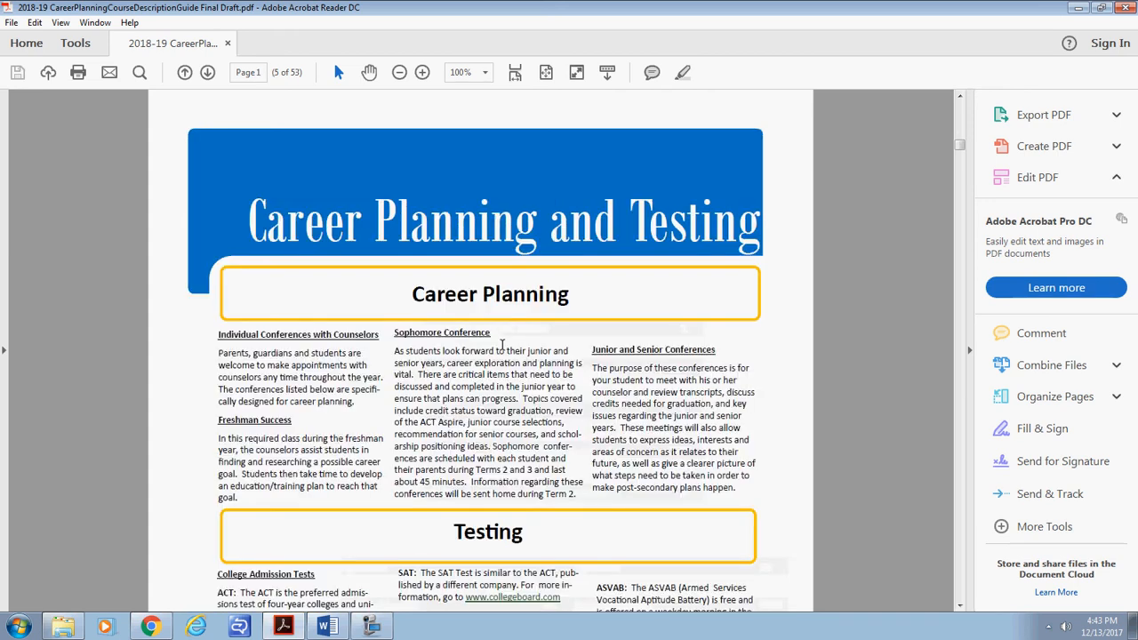
mouse_move(583, 433)
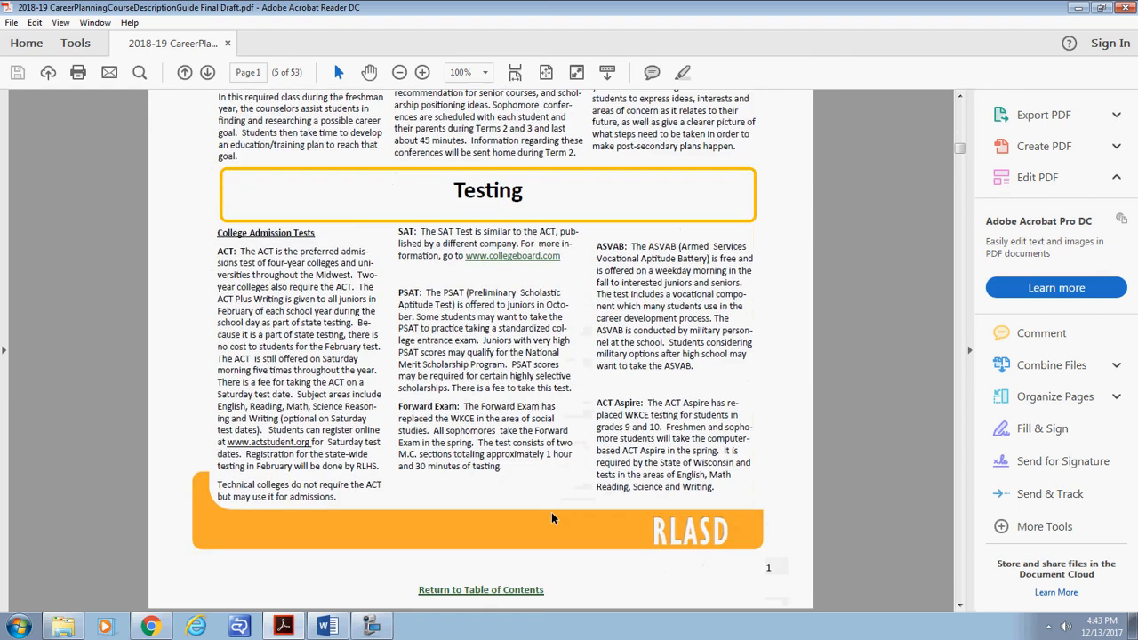
click(484, 590)
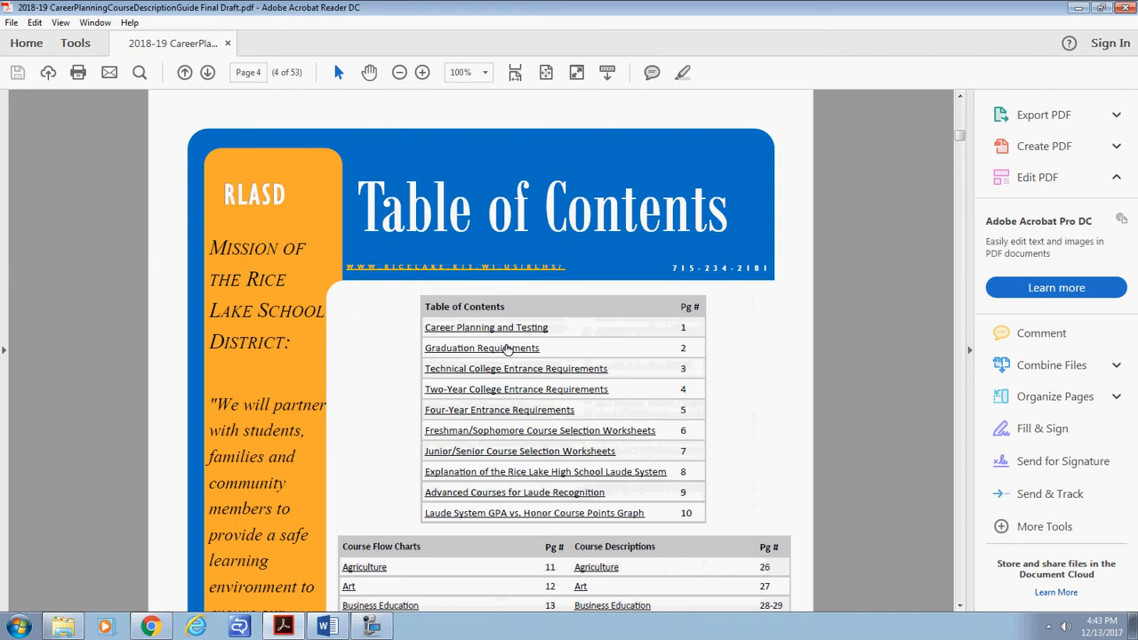
mouse_move(530, 420)
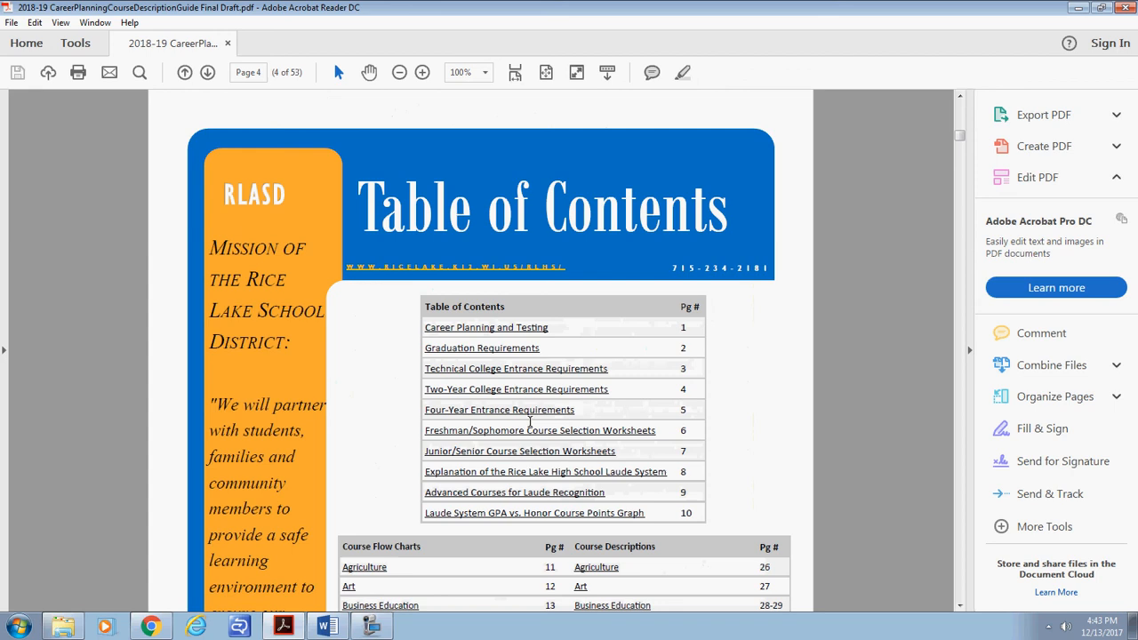
mouse_move(507, 437)
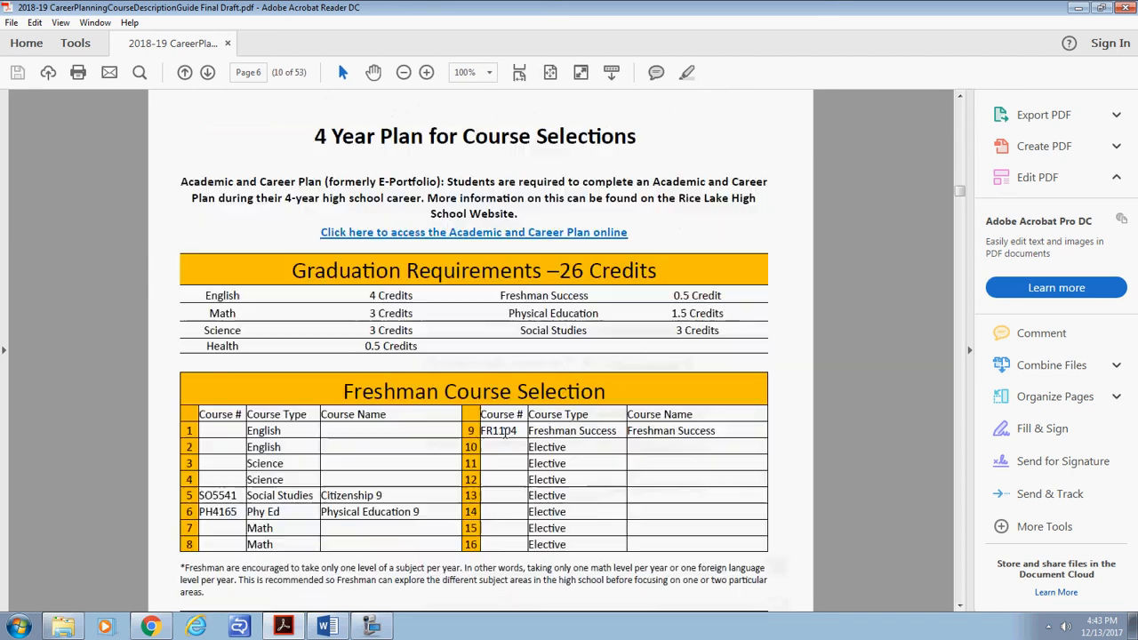
Read down through the Freshman/Sophomore course selection worksheets.
scroll(down, 3)
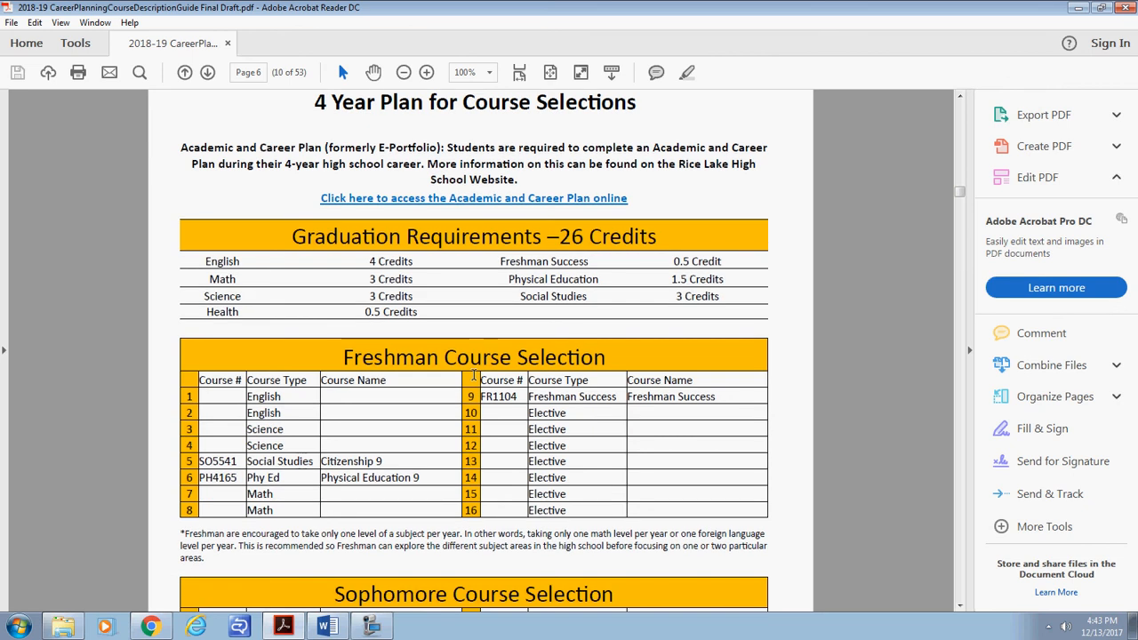
scroll(down, 3)
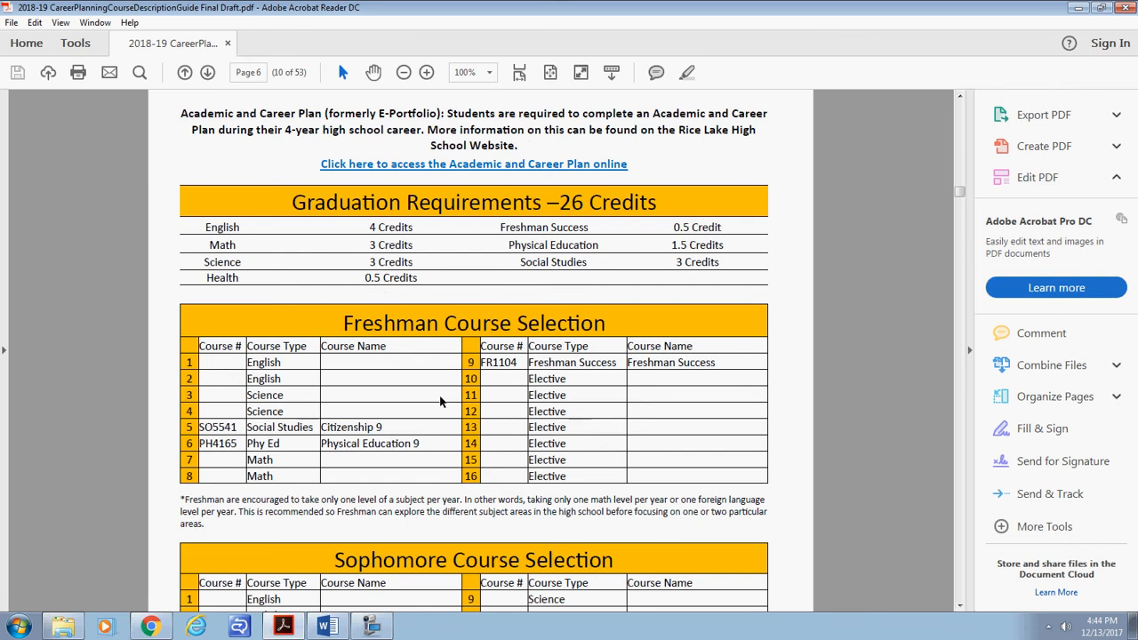
scroll(down, 3)
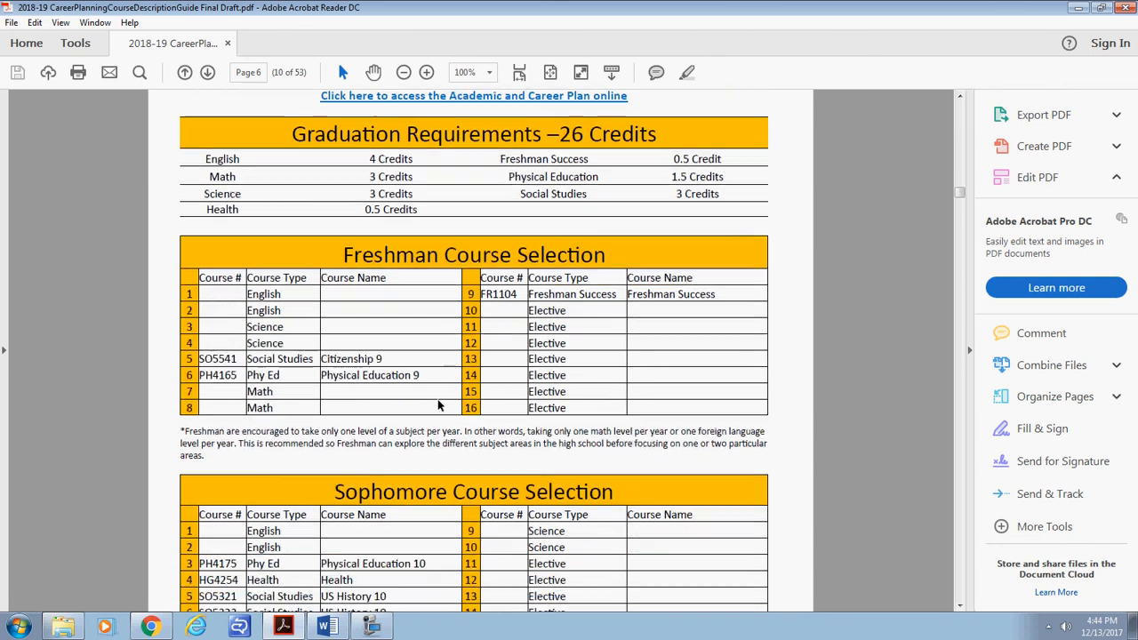
scroll(down, 3)
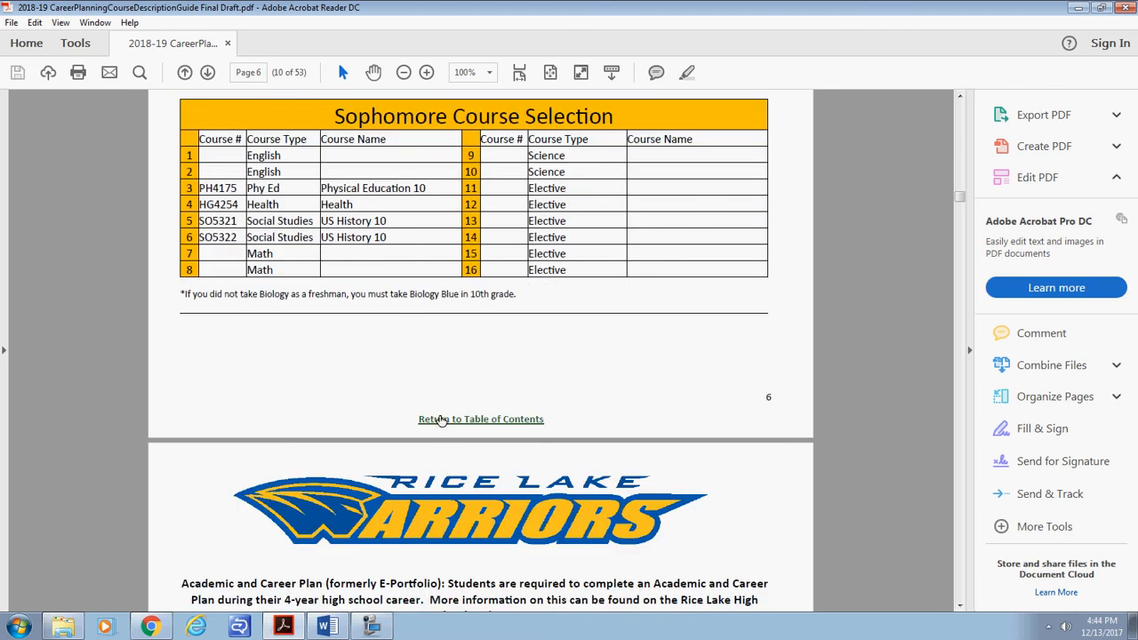
scroll(down, 3)
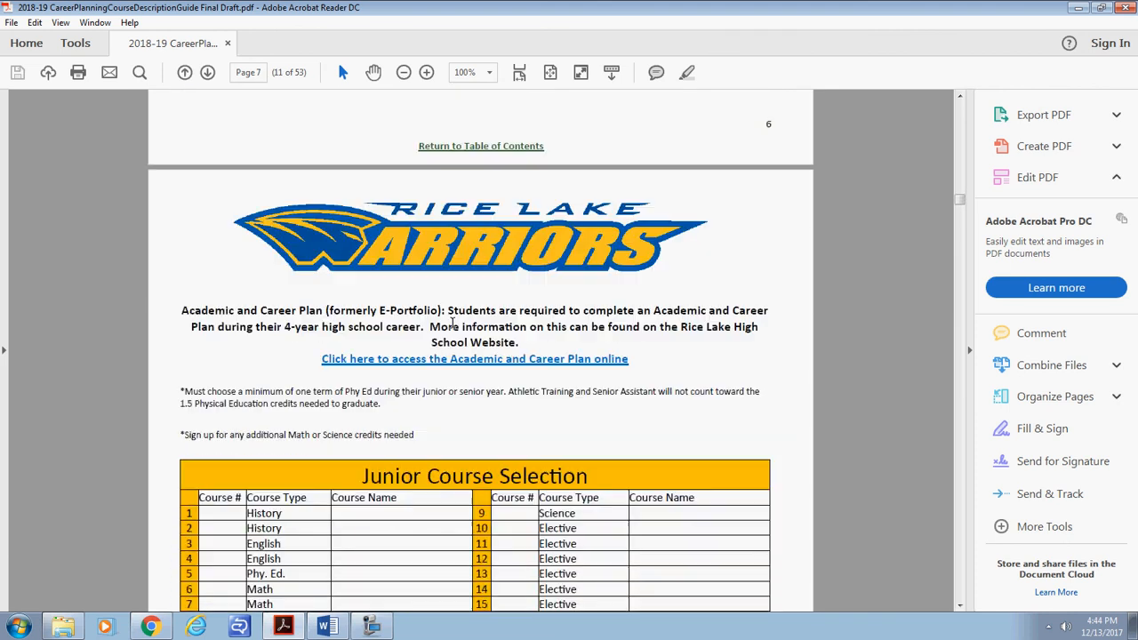
scroll(down, 3)
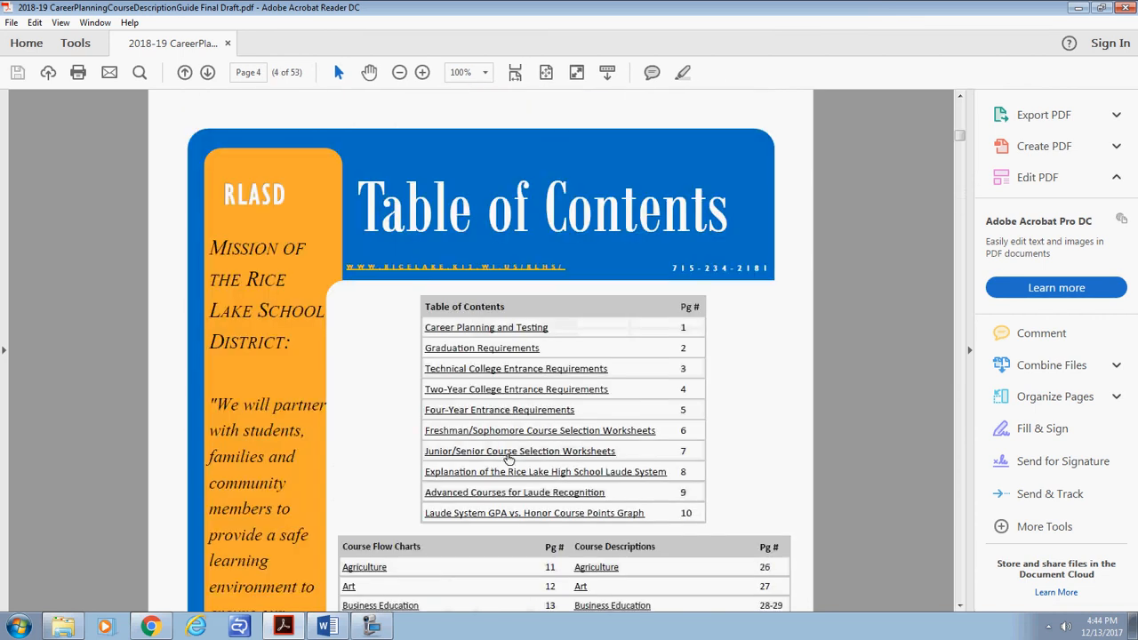
mouse_move(546, 498)
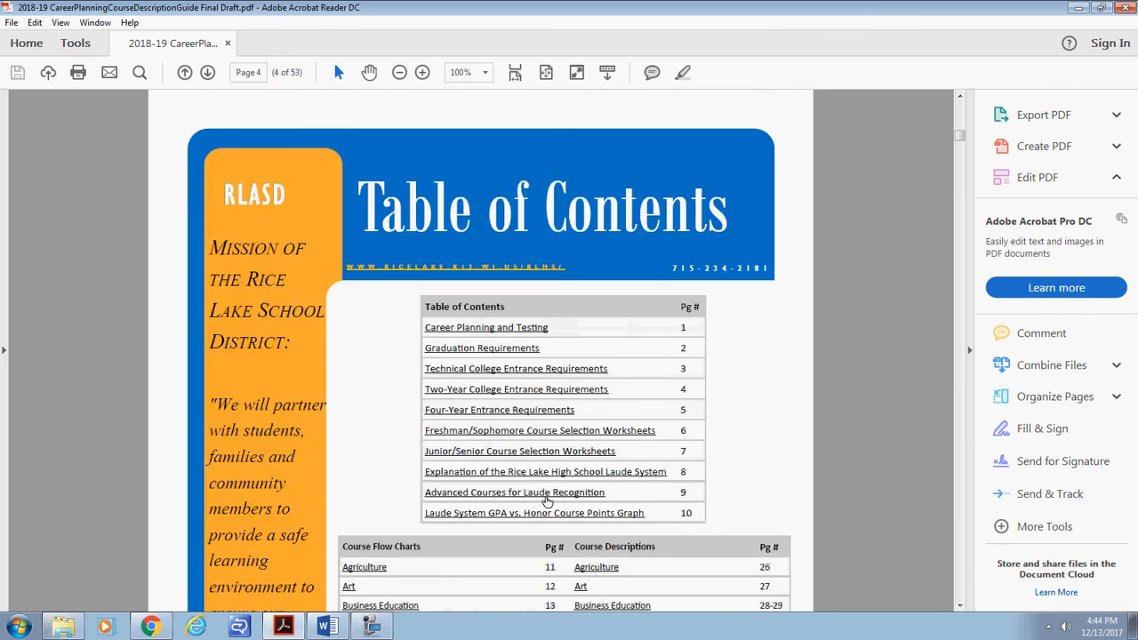
Jump to Advanced Courses for Laude Recognition and read its honors-points table to the end.
click(514, 491)
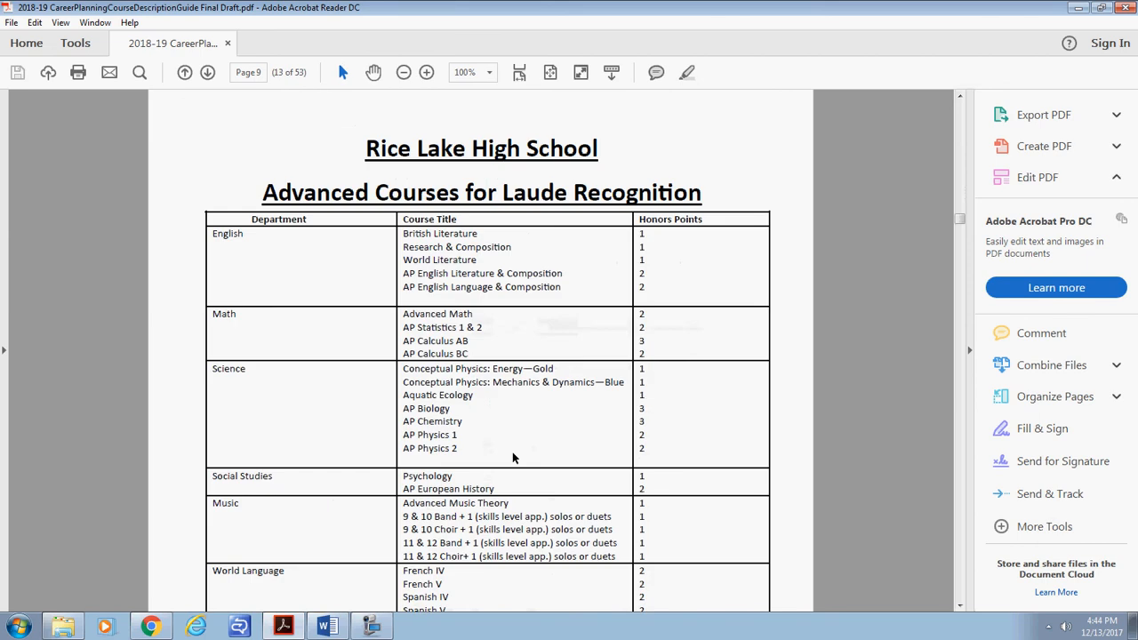
scroll(down, 3)
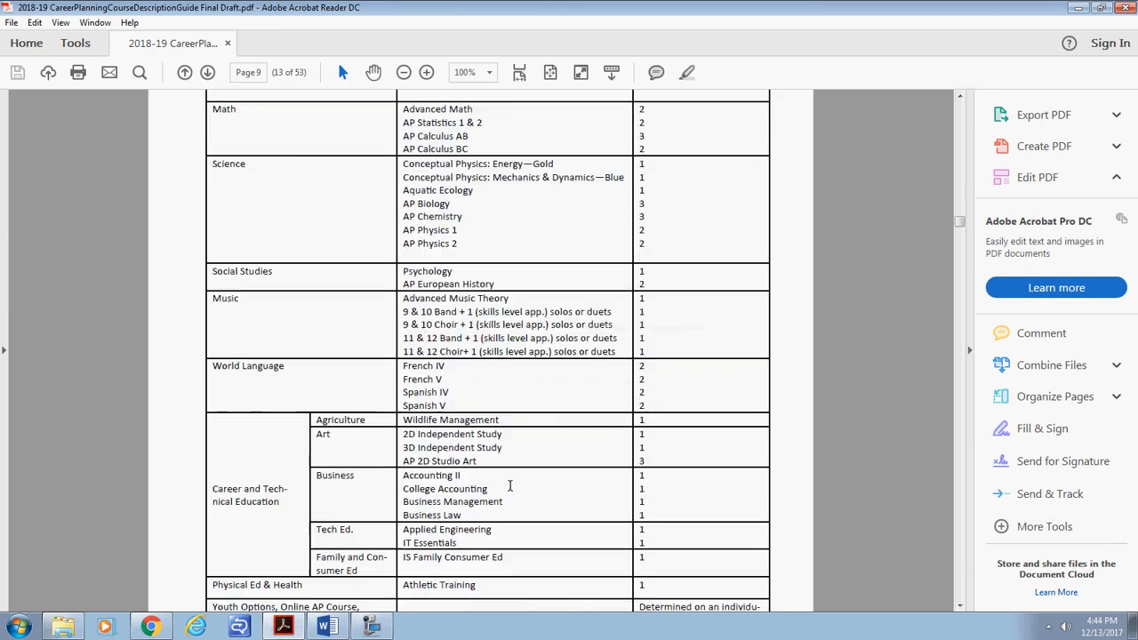
scroll(down, 3)
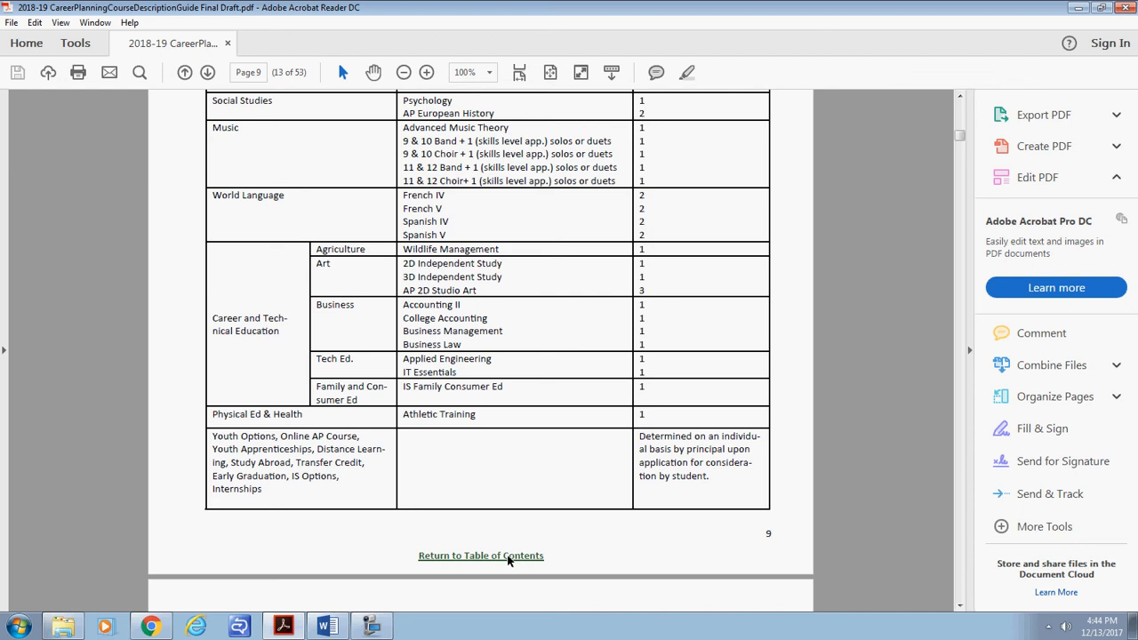
Return to the table of contents and scroll to its Course Flow Charts and Course Descriptions listings.
click(480, 555)
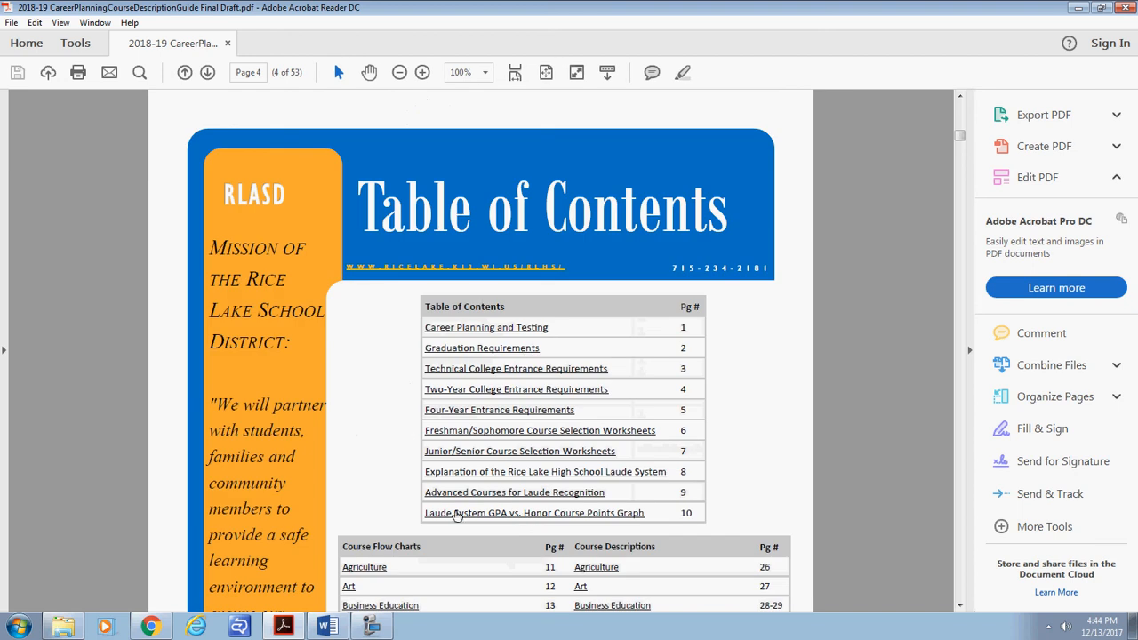
scroll(down, 3)
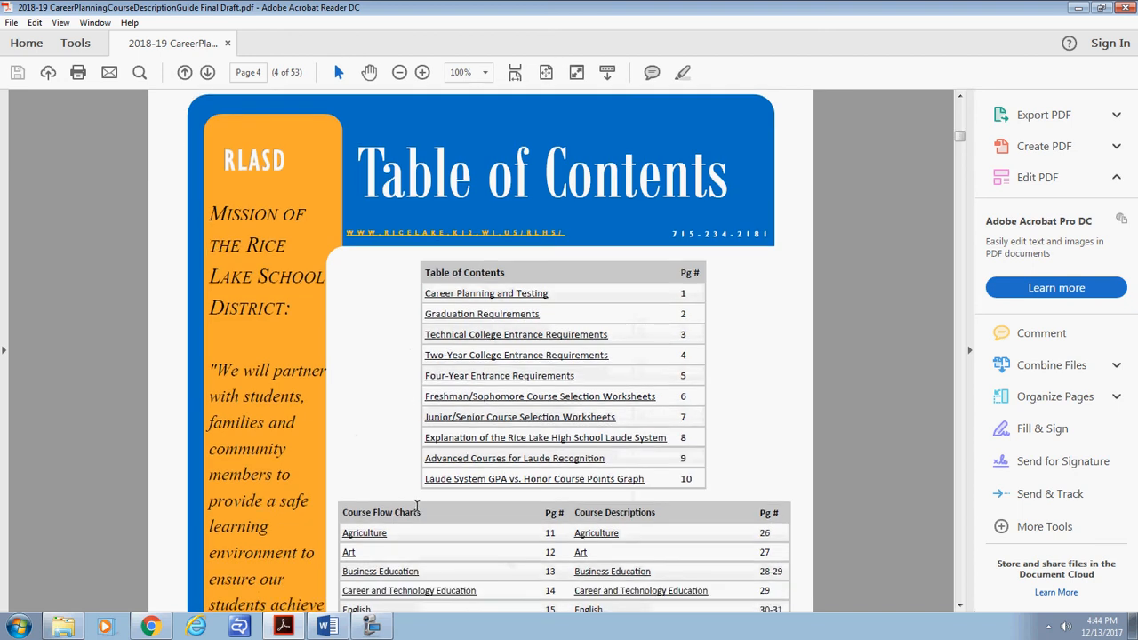
scroll(down, 3)
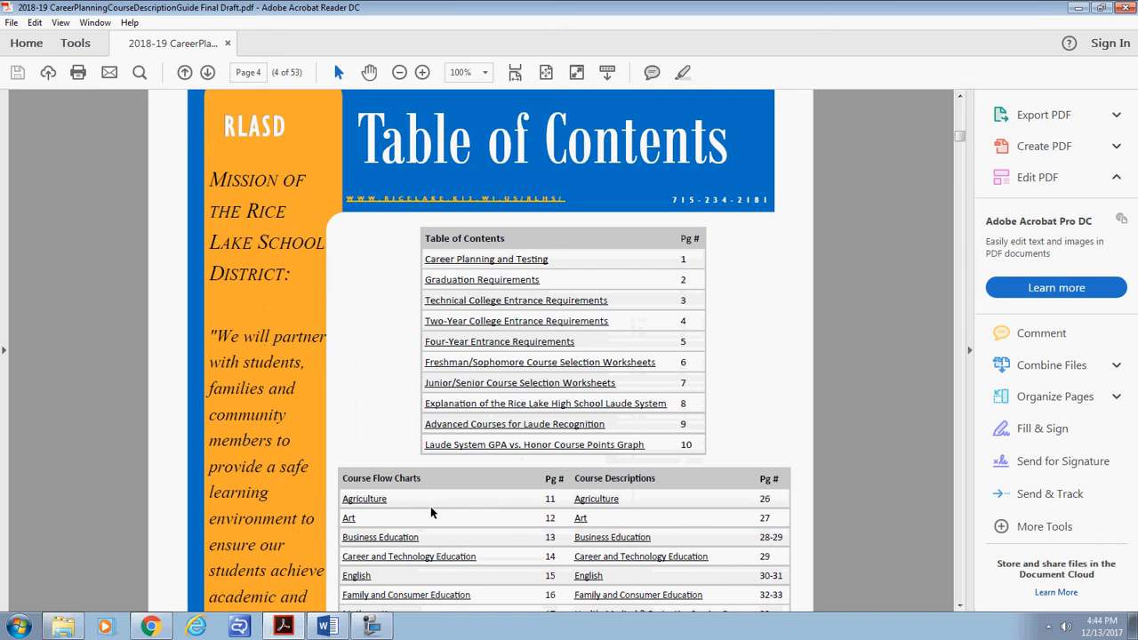
mouse_move(434, 504)
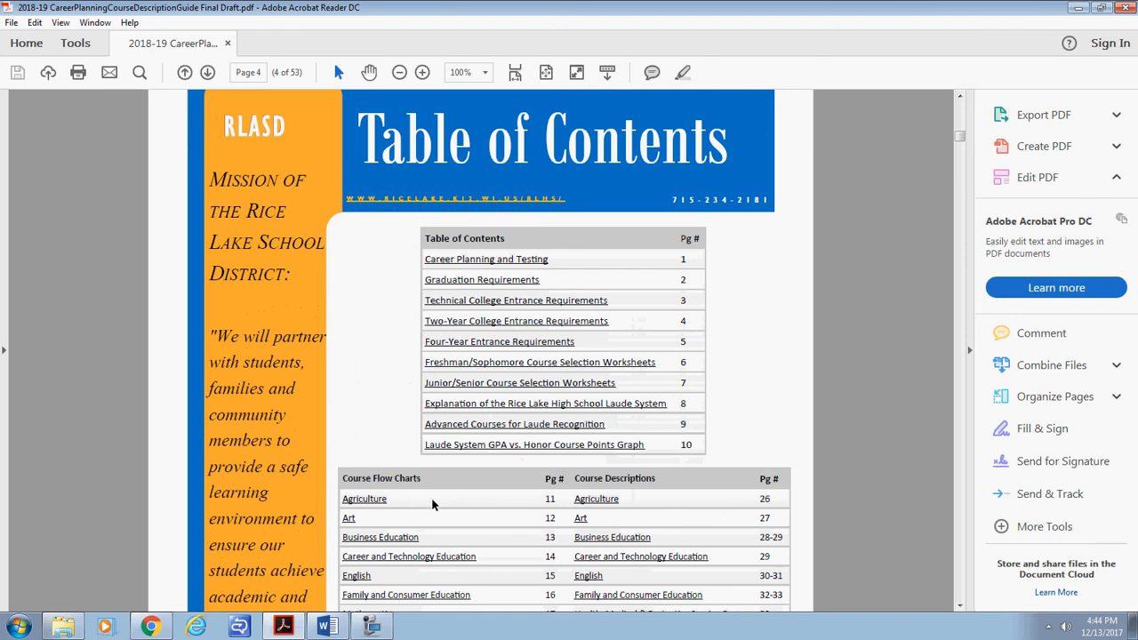
scroll(down, 3)
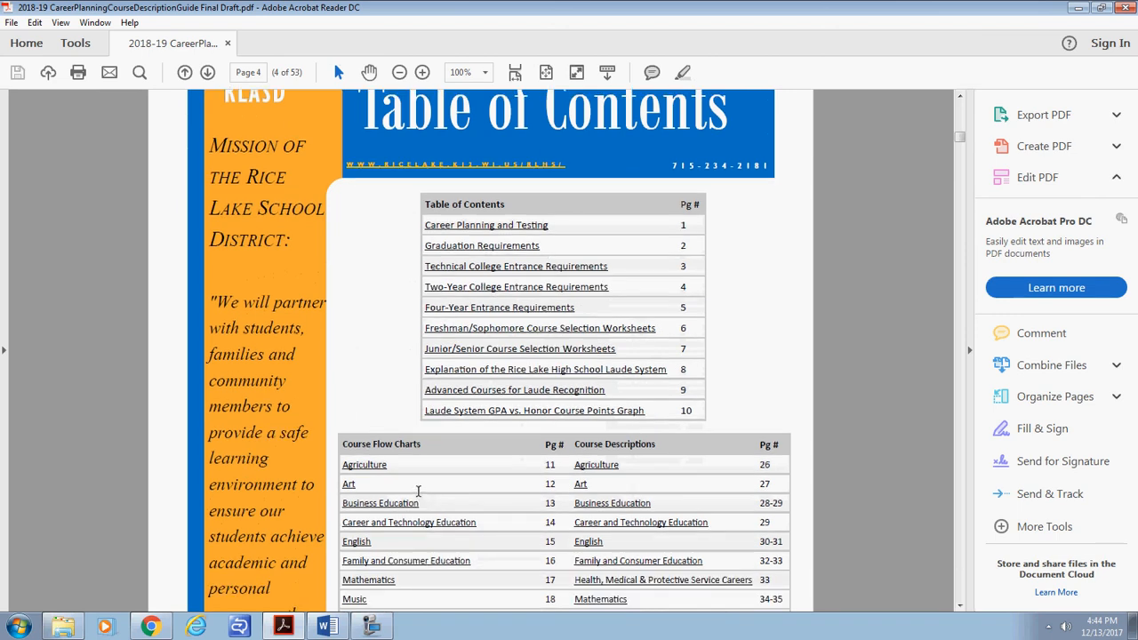
scroll(down, 3)
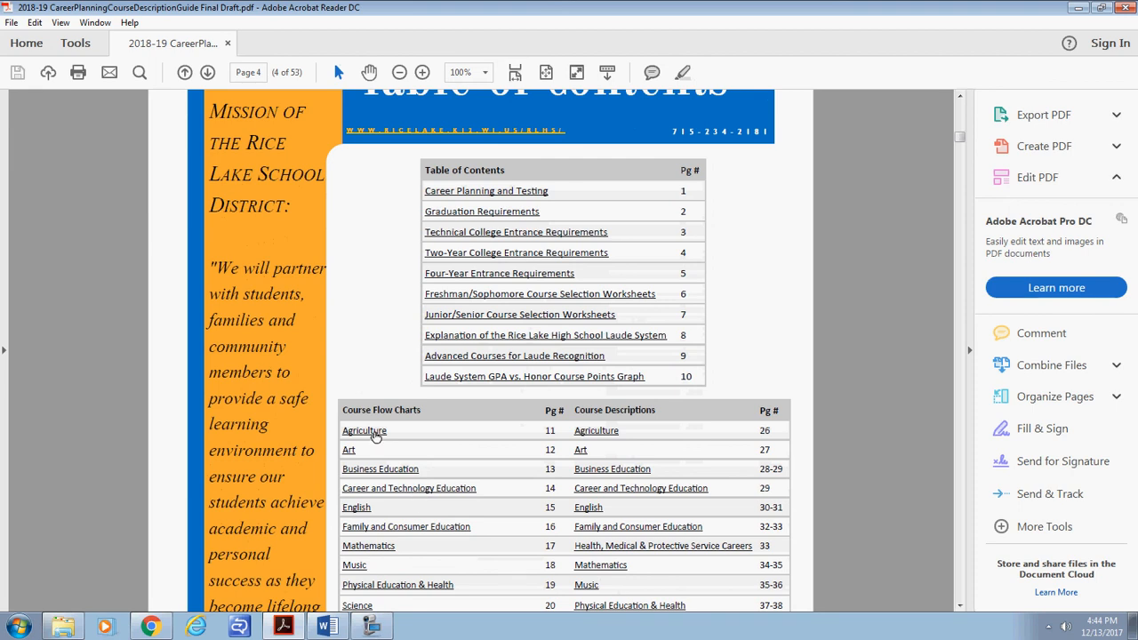
click(363, 431)
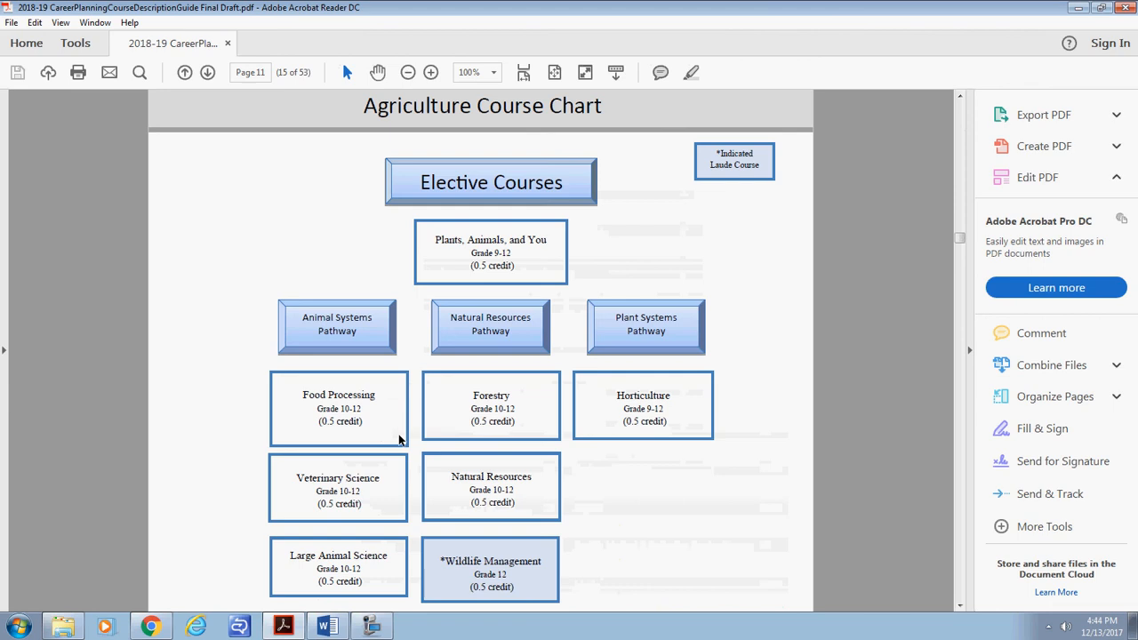
mouse_move(503, 530)
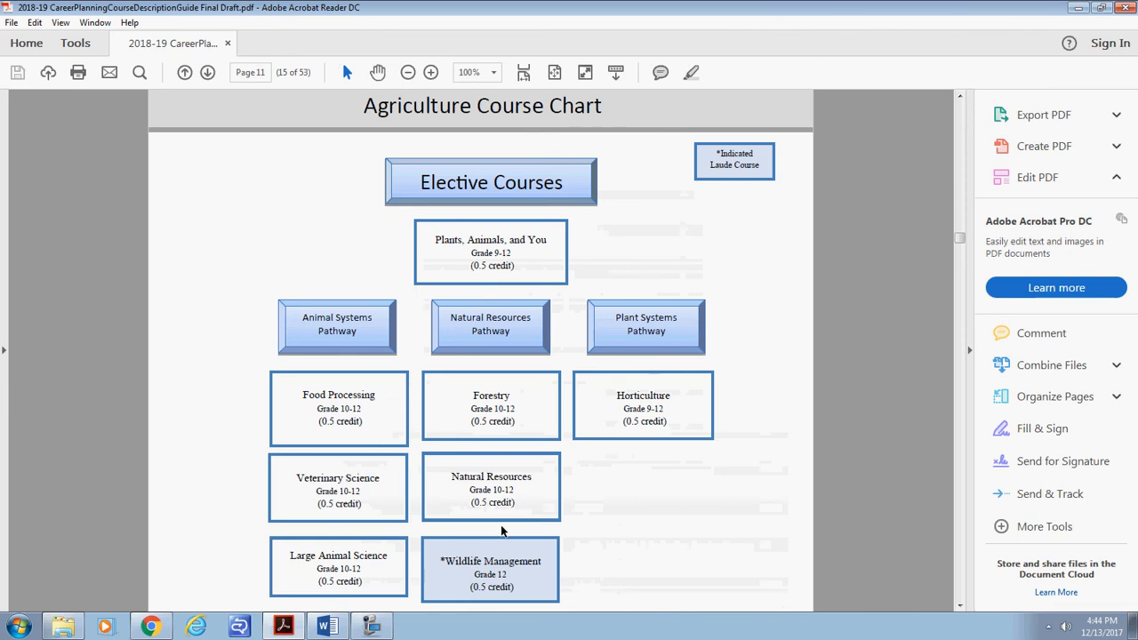
mouse_move(480, 545)
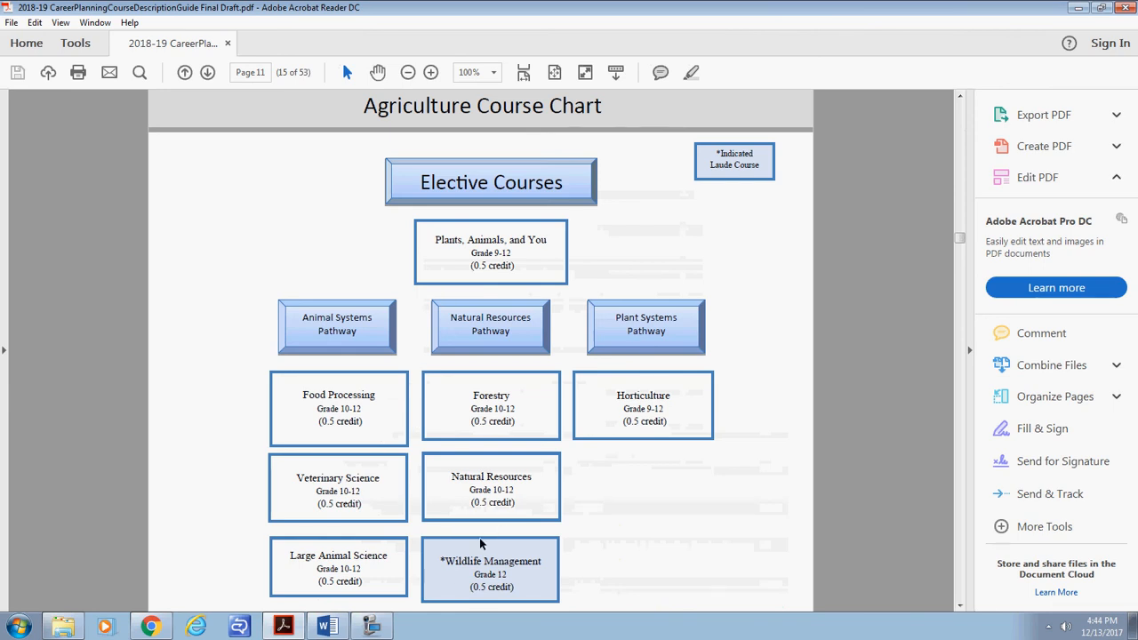
mouse_move(580, 483)
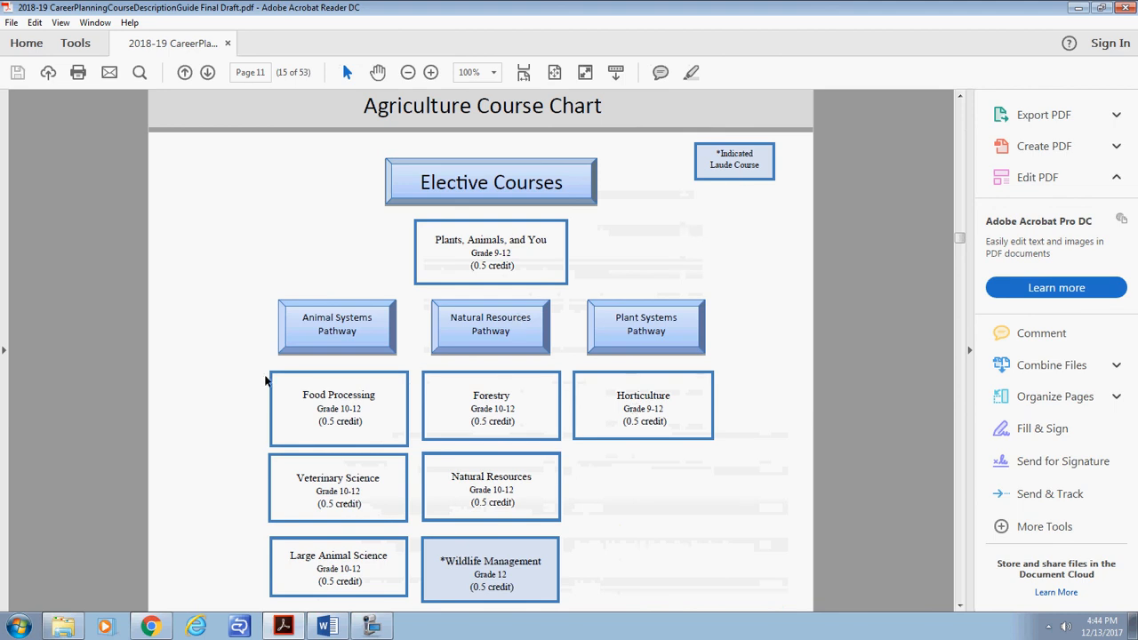
scroll(down, 3)
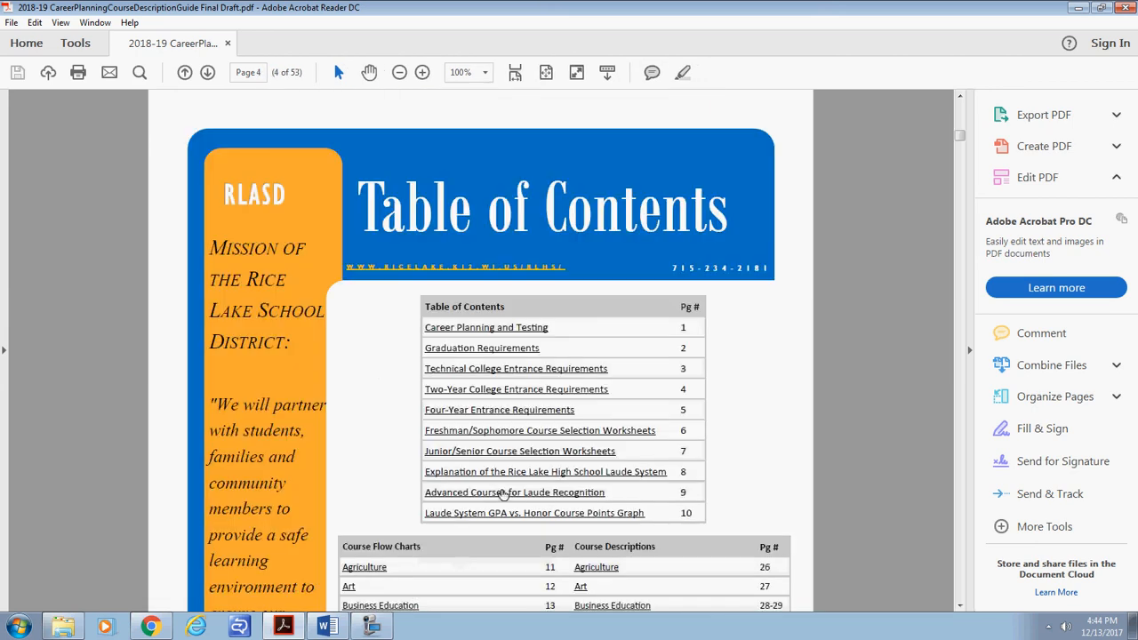
scroll(down, 3)
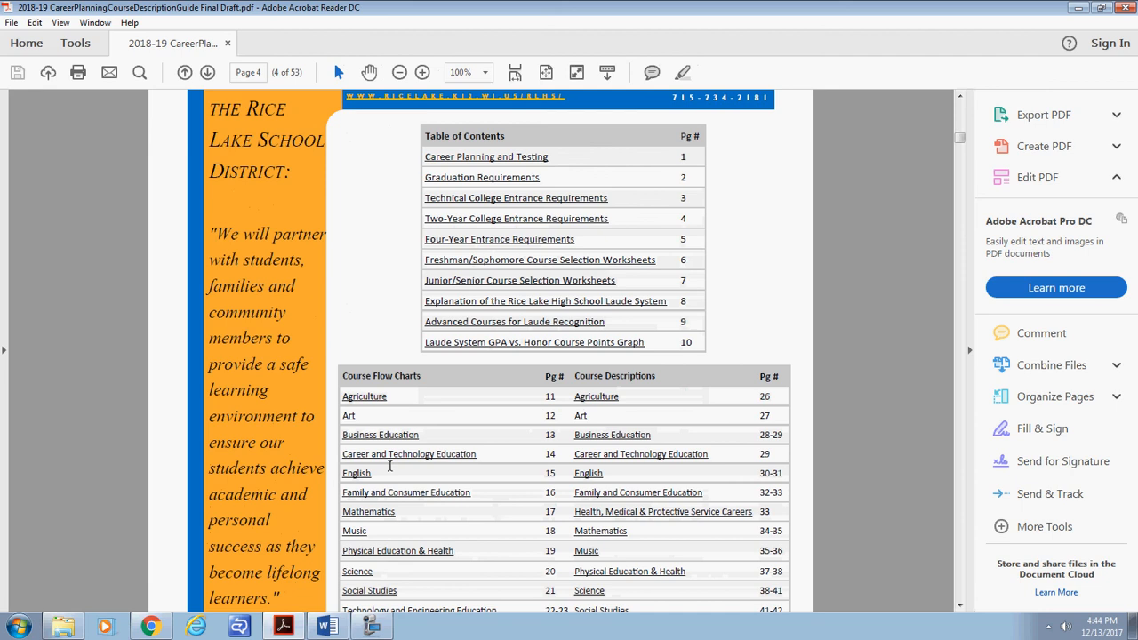
click(356, 473)
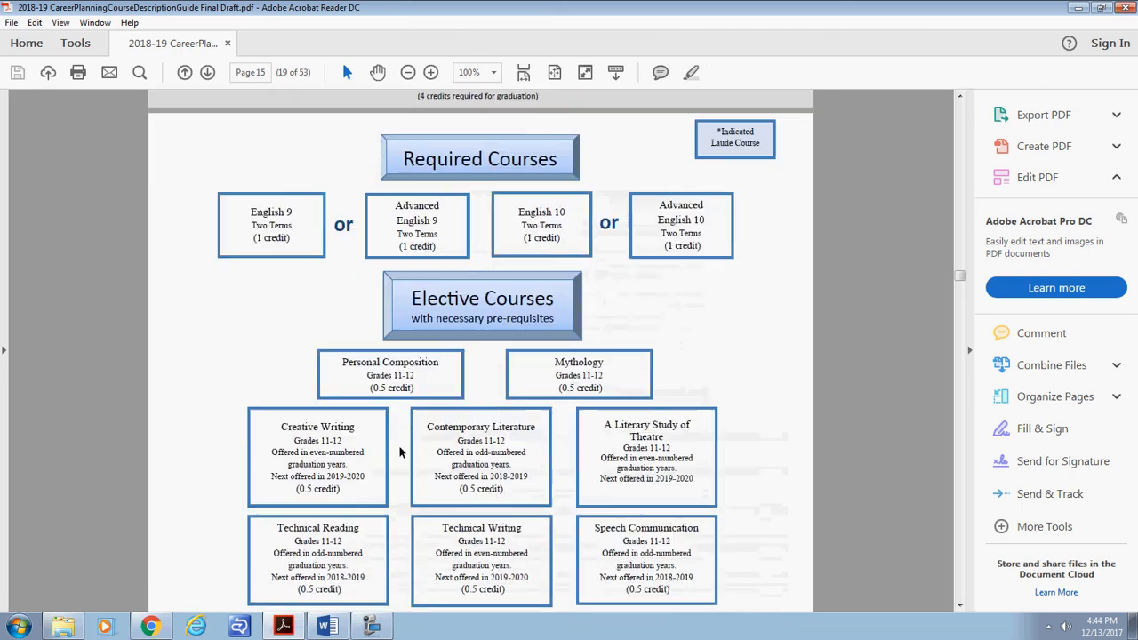
scroll(down, 3)
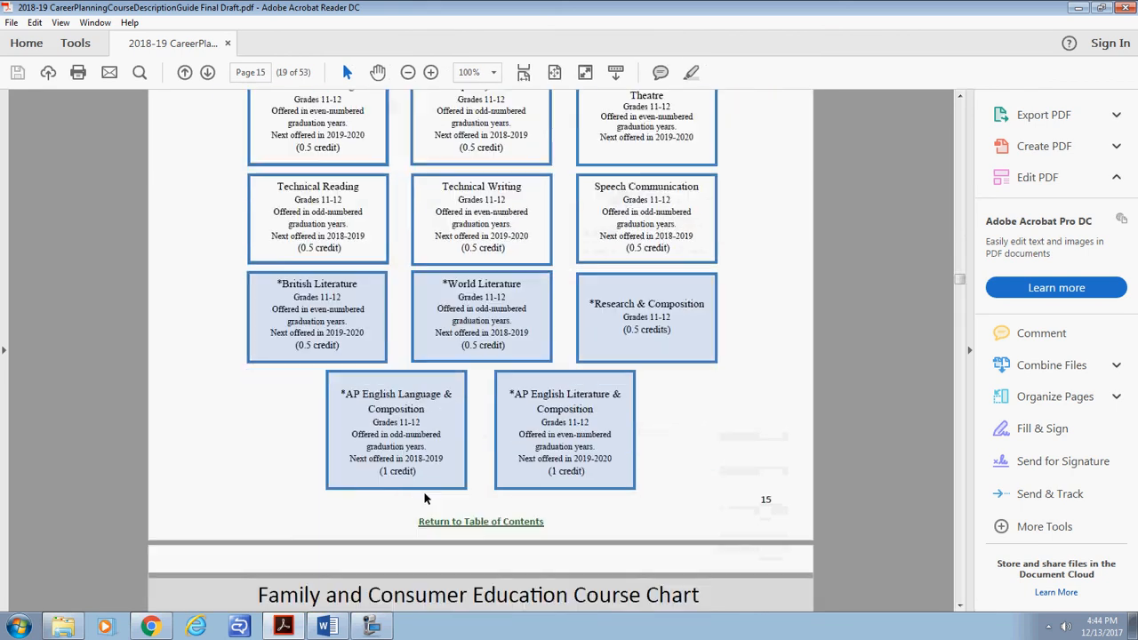
click(481, 521)
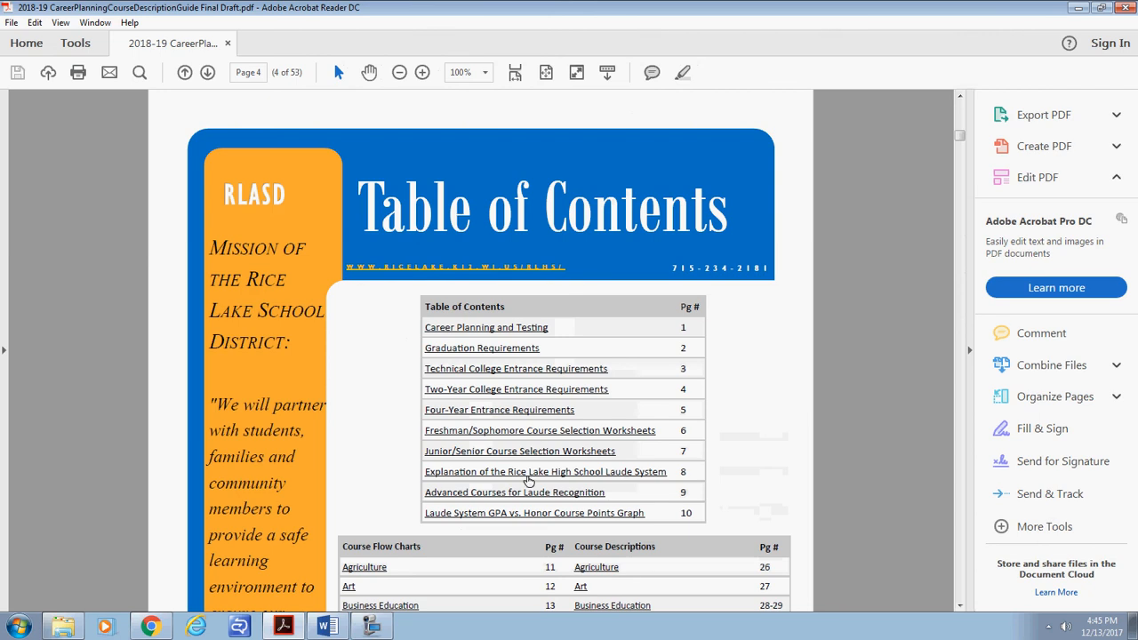
scroll(down, 3)
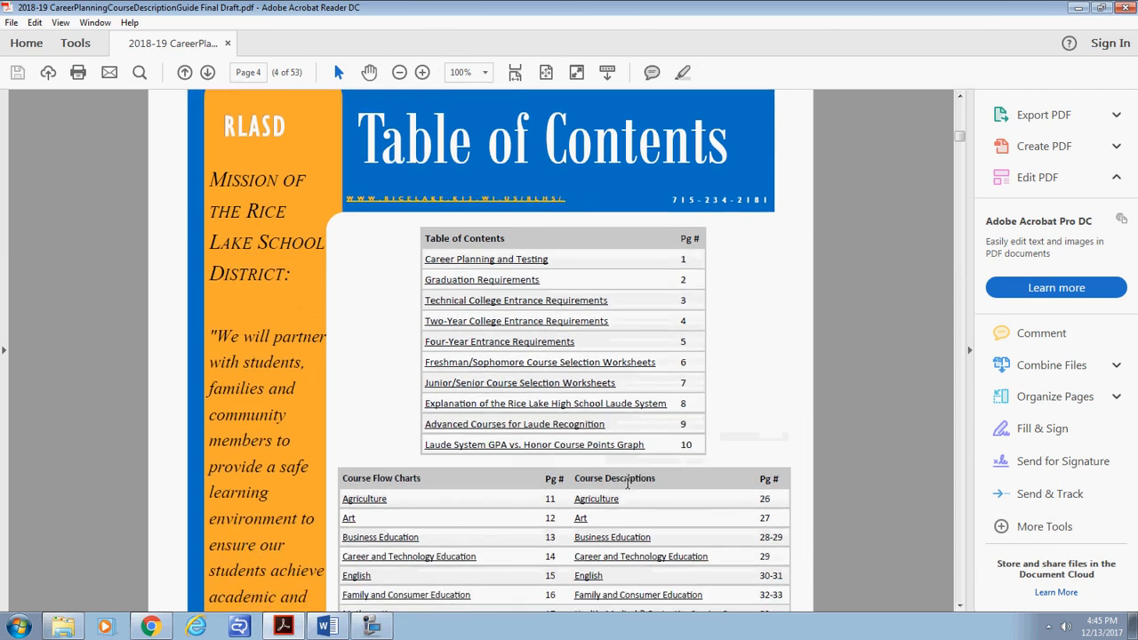
scroll(down, 3)
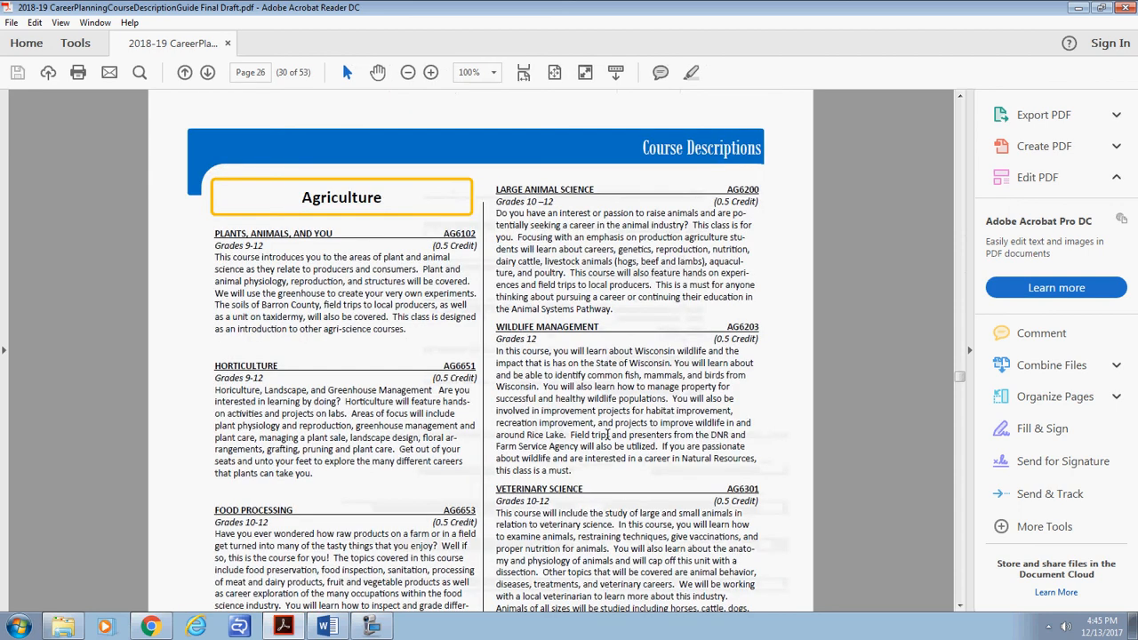
scroll(down, 3)
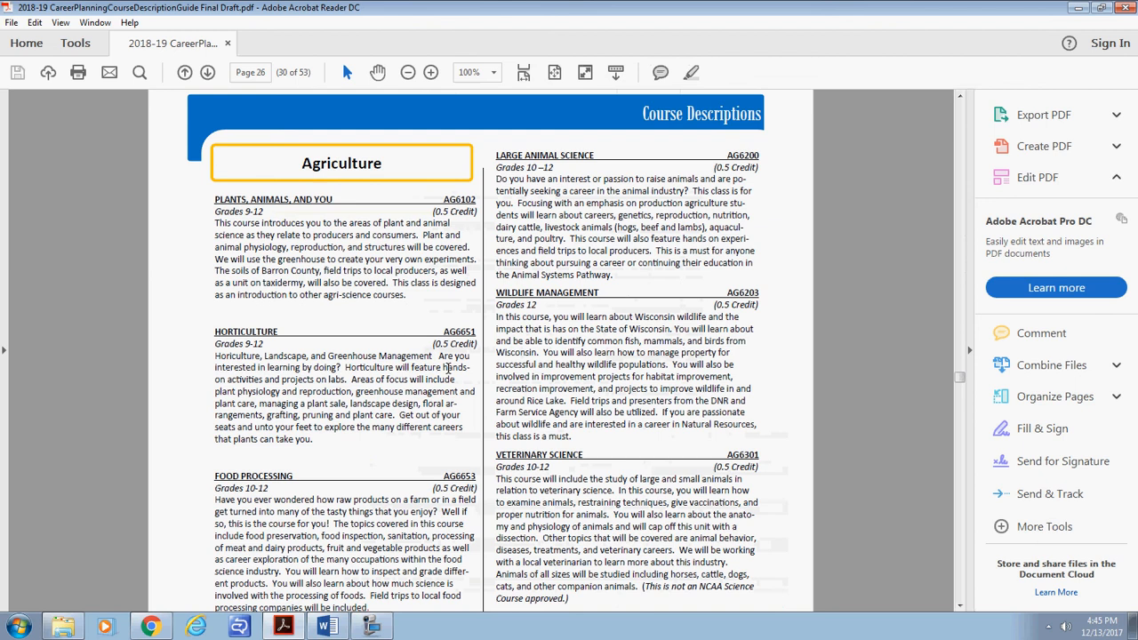
mouse_move(427, 323)
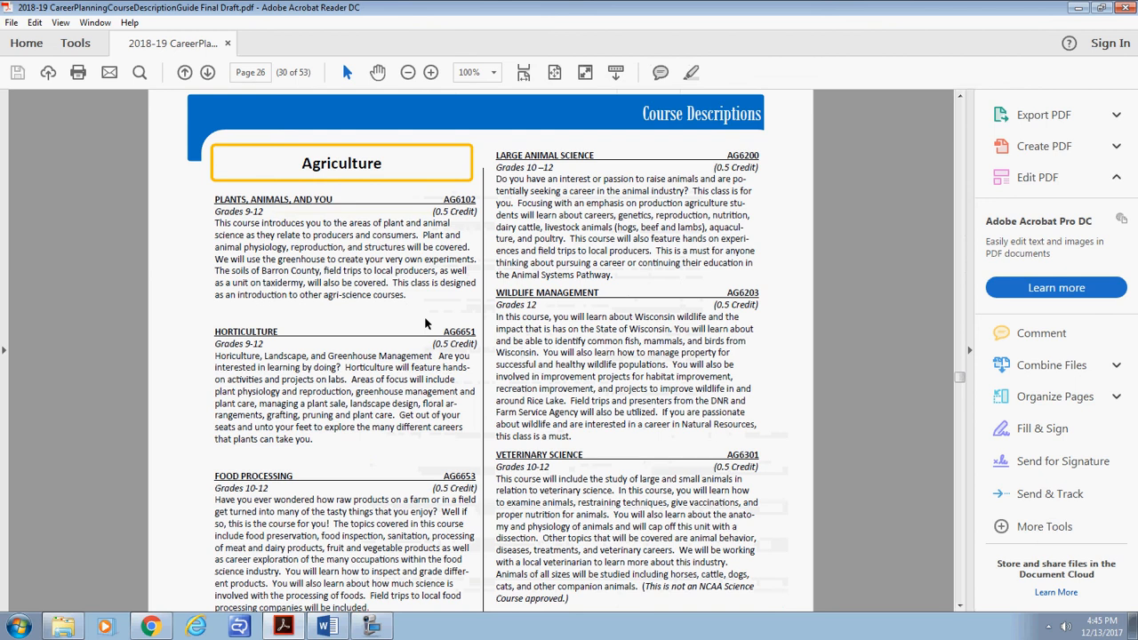
scroll(down, 3)
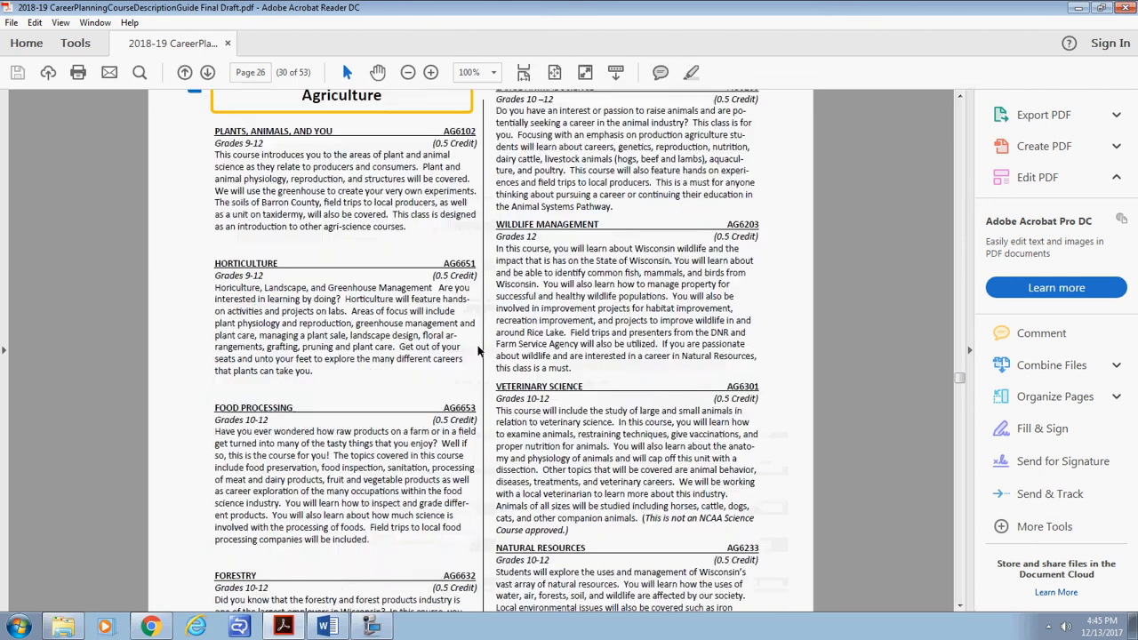
scroll(down, 3)
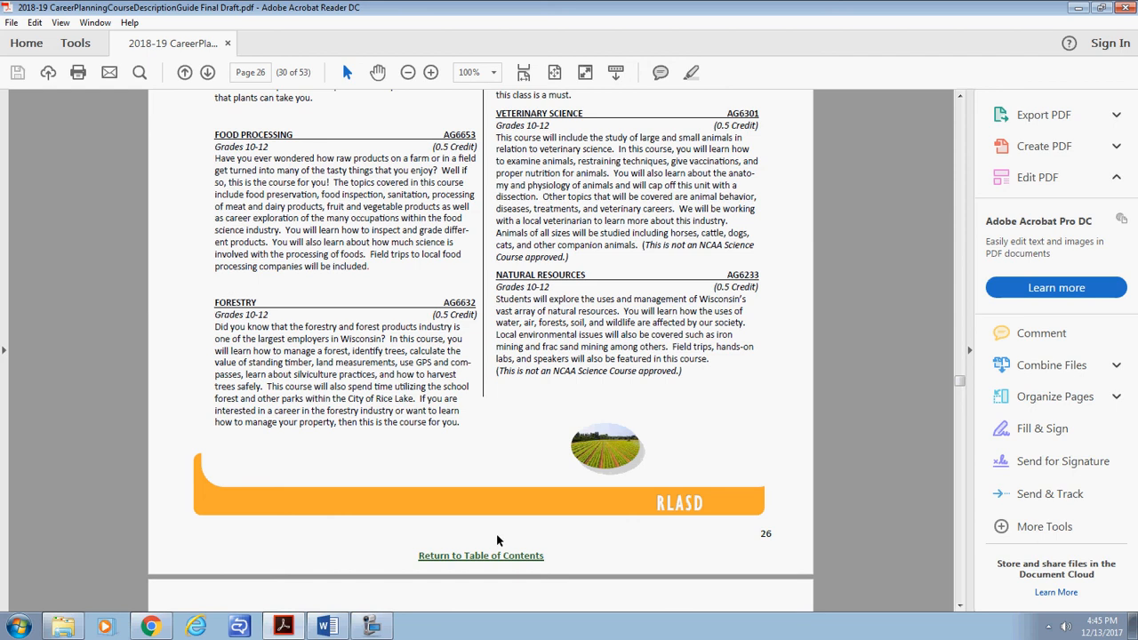
click(477, 554)
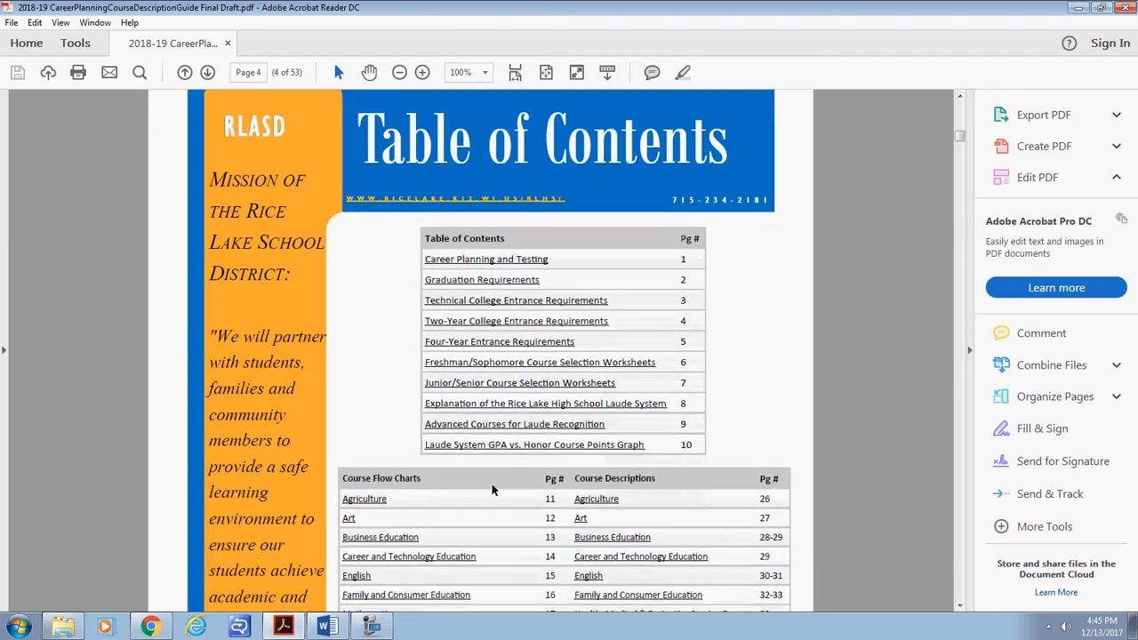
Jump to the Mathematics course descriptions on page 34 and read down to its bottom.
scroll(down, 3)
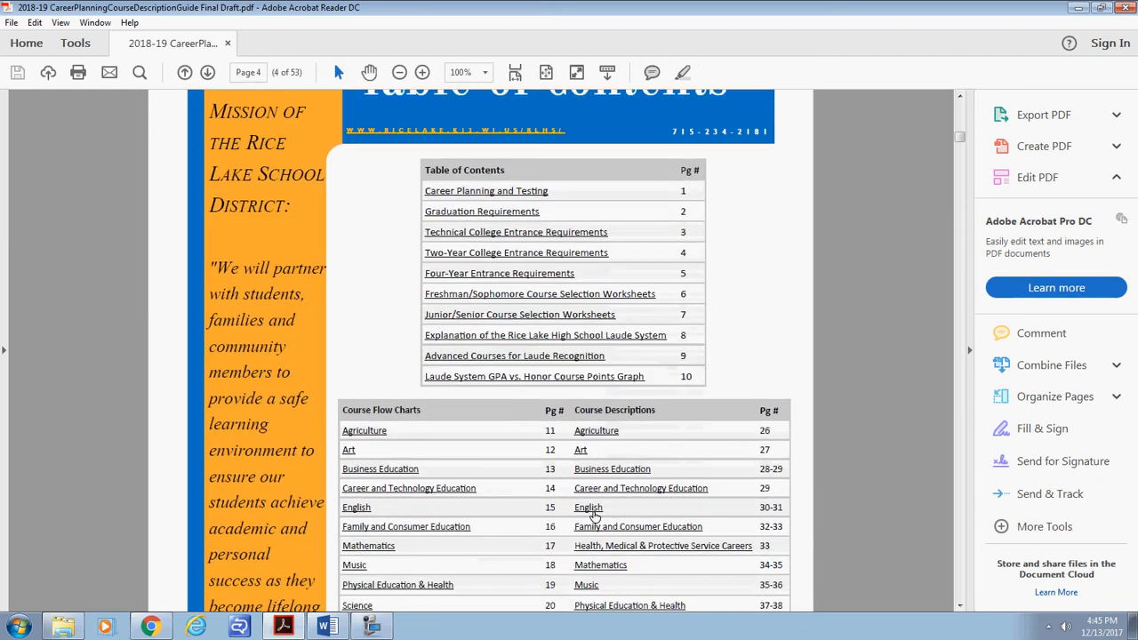
scroll(down, 3)
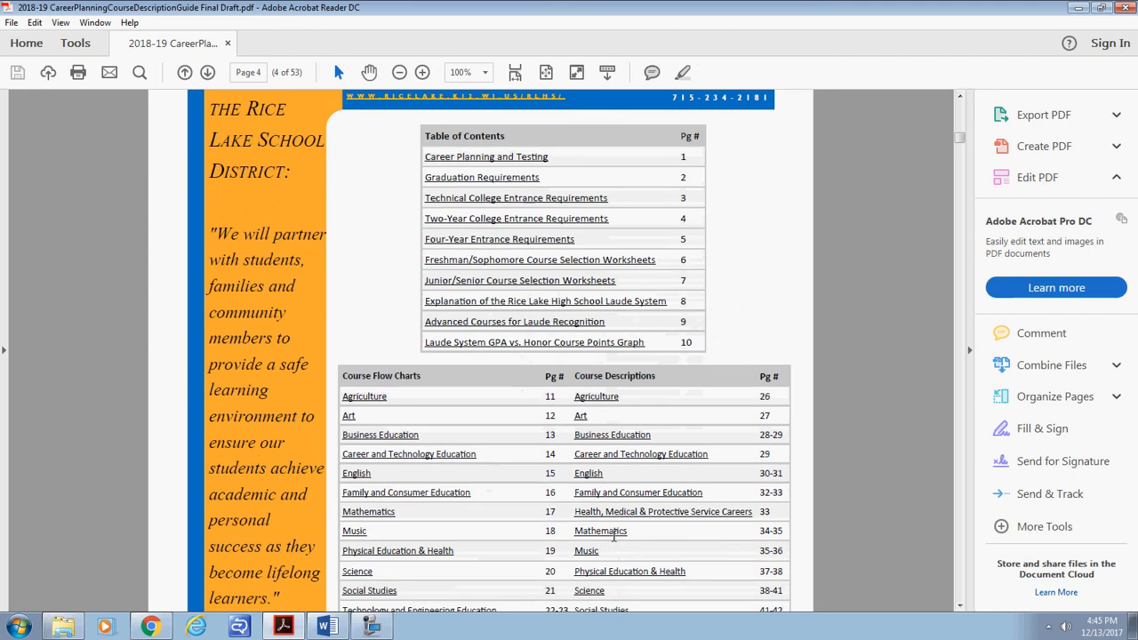
click(601, 530)
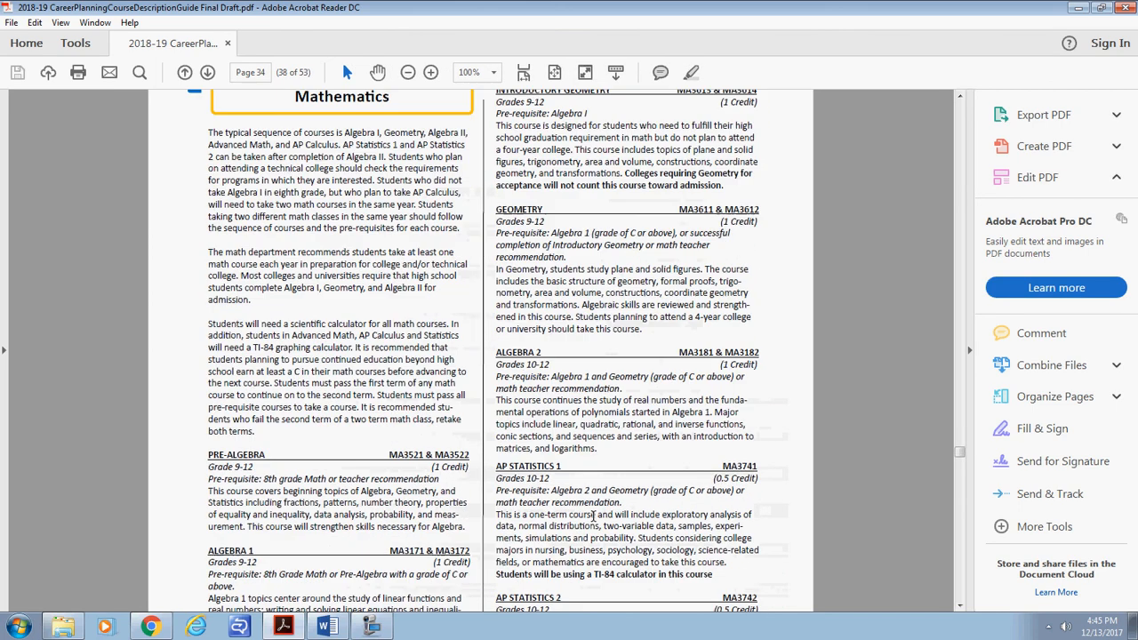
scroll(down, 3)
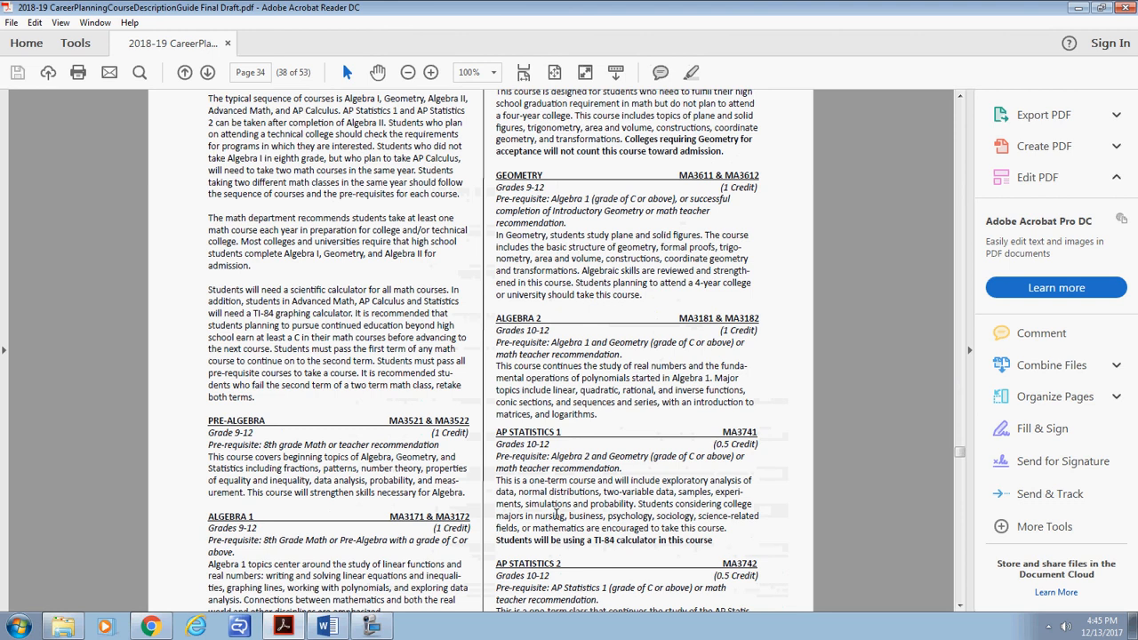
scroll(down, 3)
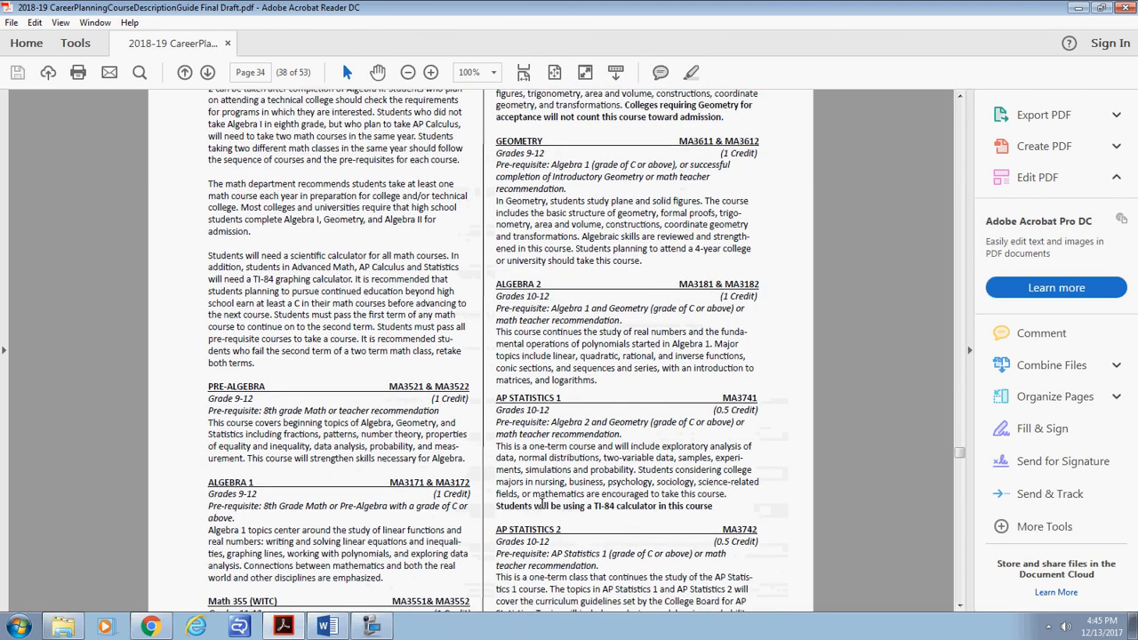
scroll(down, 3)
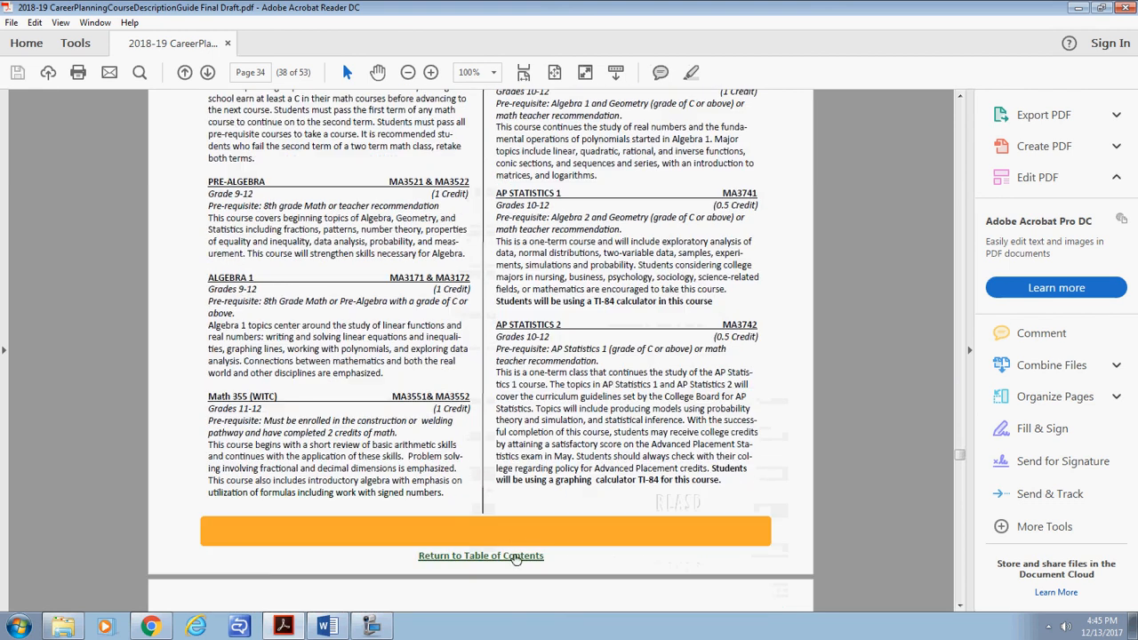